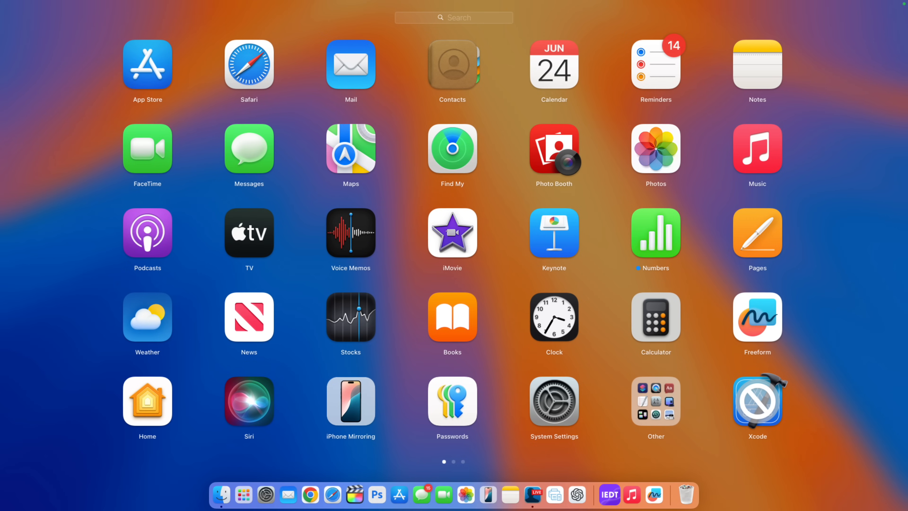
mouse_move(266, 484)
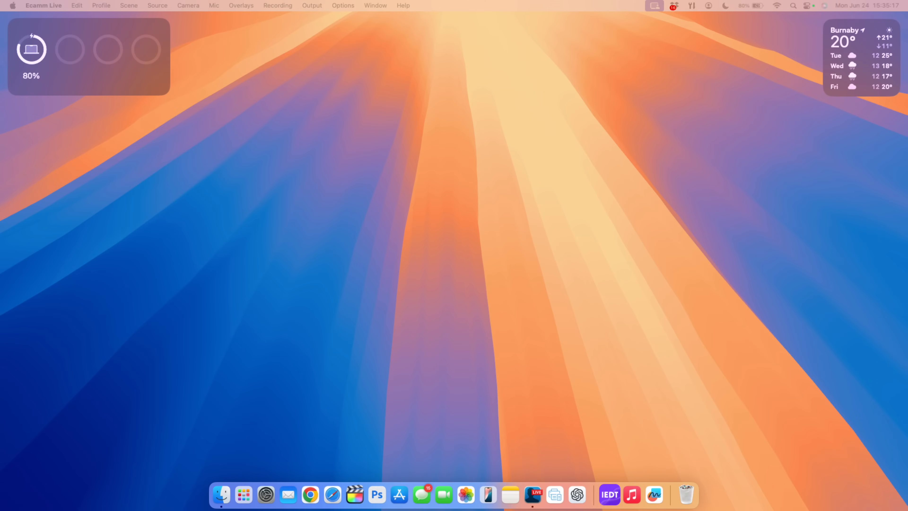
Step: Turn on Dark Mode from Control Center's Display controls, then show Launchpad with iPhone Mirroring
left_click(808, 5)
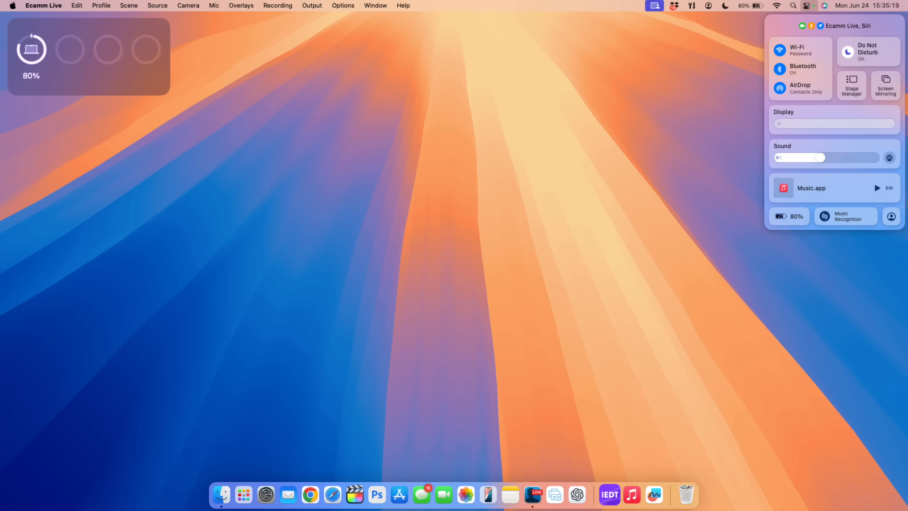
left_click(834, 118)
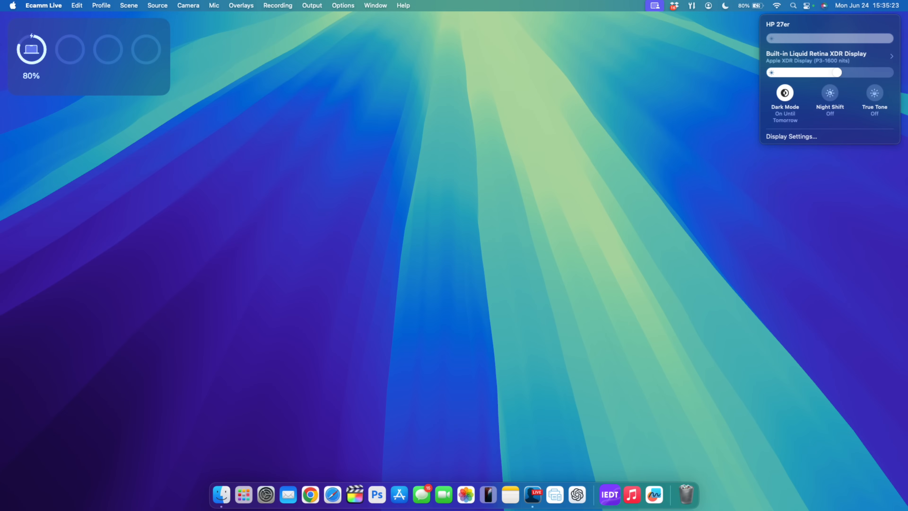
left_click(244, 494)
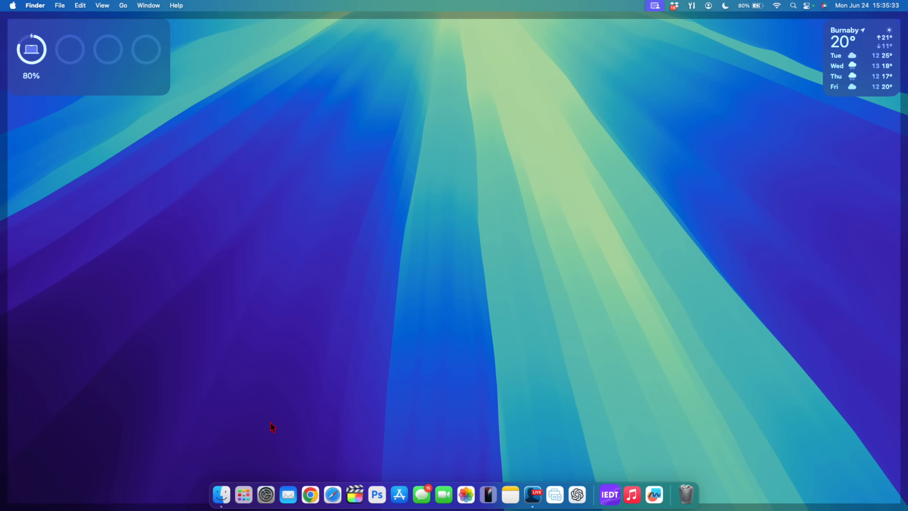
left_click(243, 494)
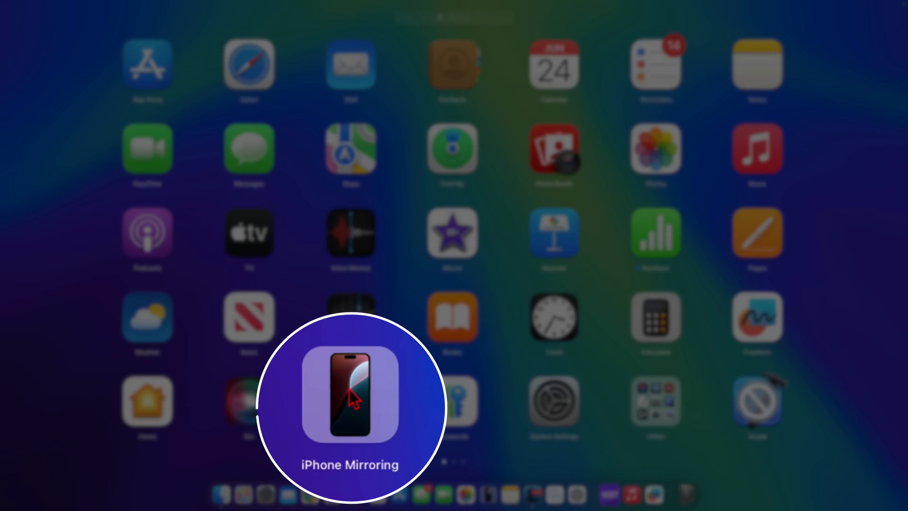
mouse_move(397, 468)
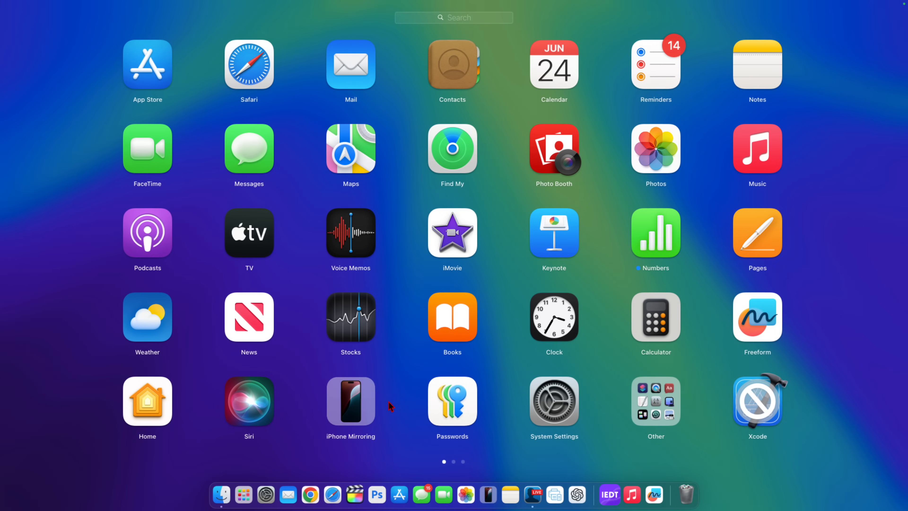
mouse_move(345, 447)
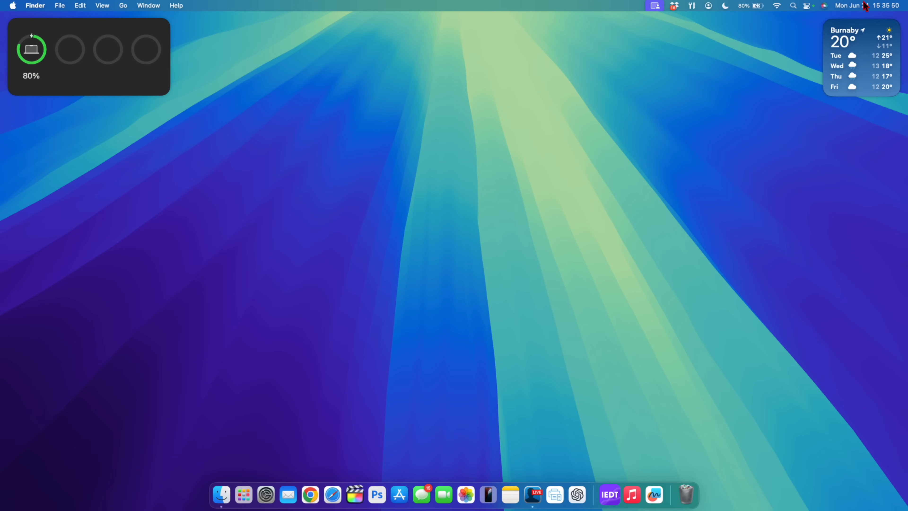
mouse_move(806, 10)
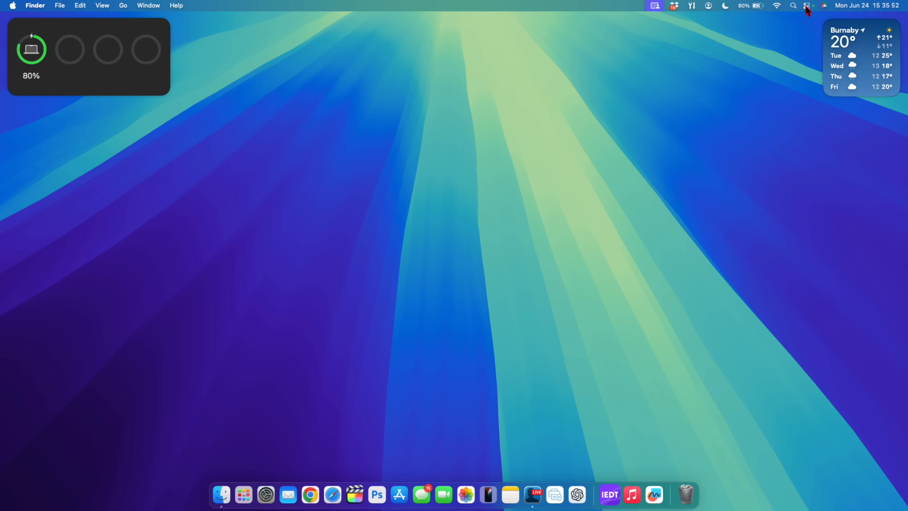
Step: Switch back to Light Mode via Control Center and reopen Launchpad
left_click(806, 5)
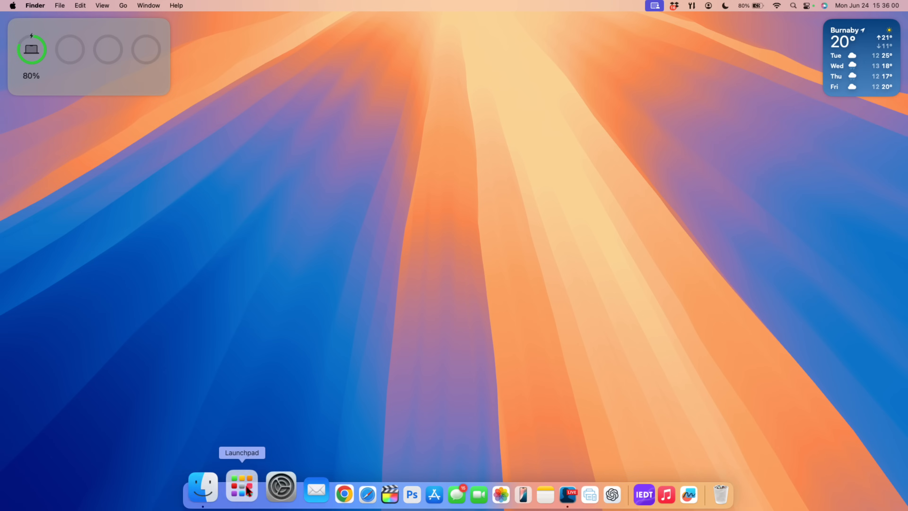
left_click(241, 486)
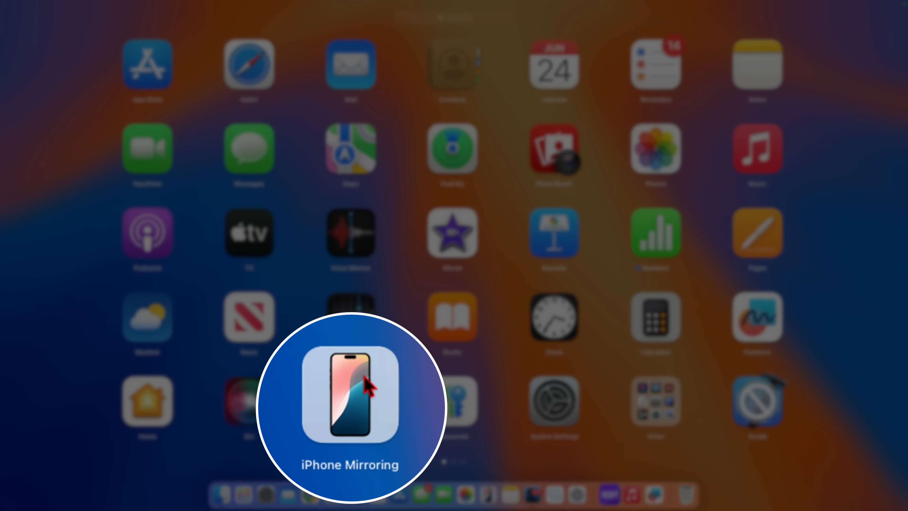
mouse_move(372, 414)
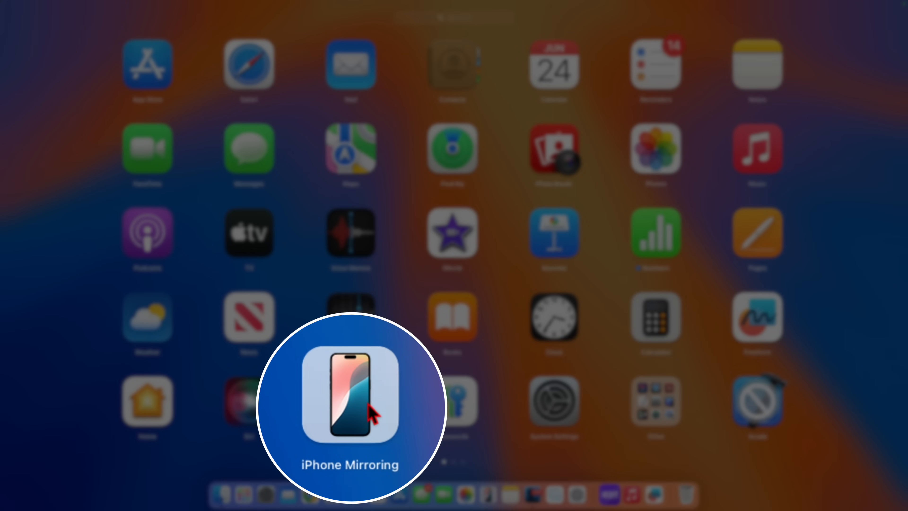
mouse_move(354, 422)
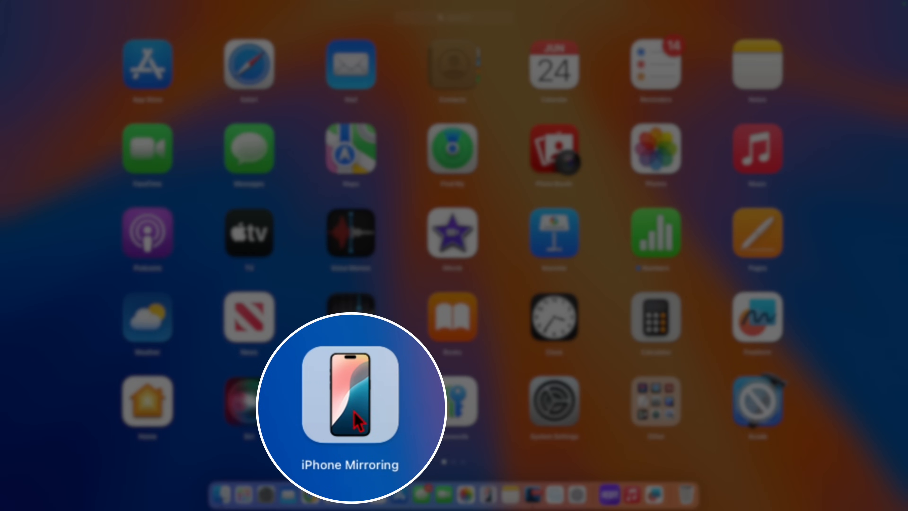
mouse_move(386, 406)
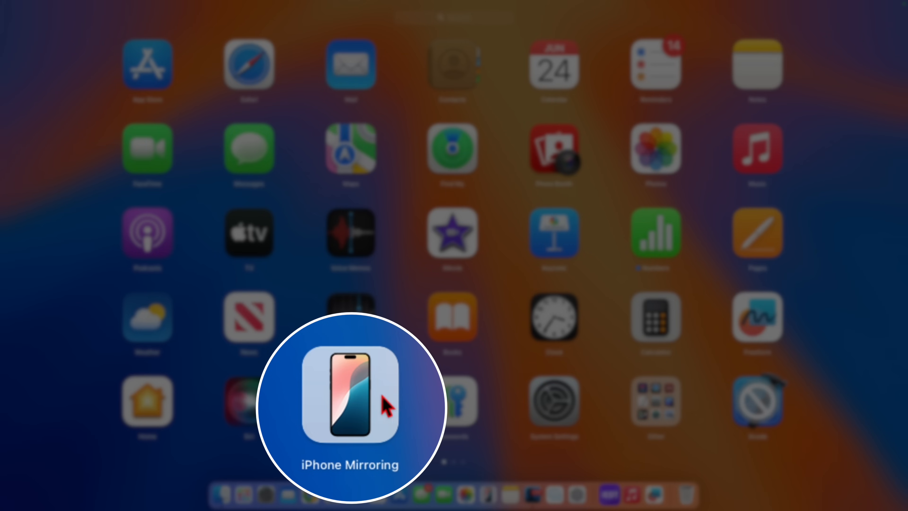
mouse_move(385, 405)
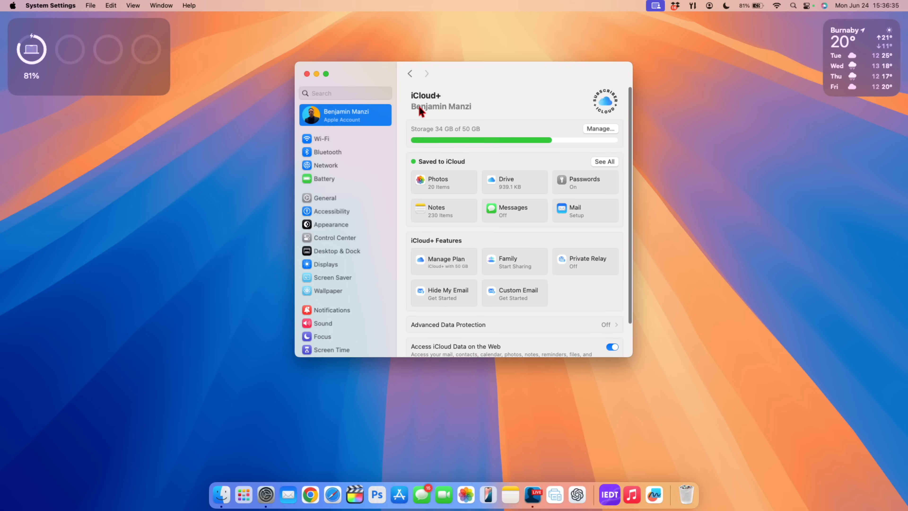
mouse_move(544, 154)
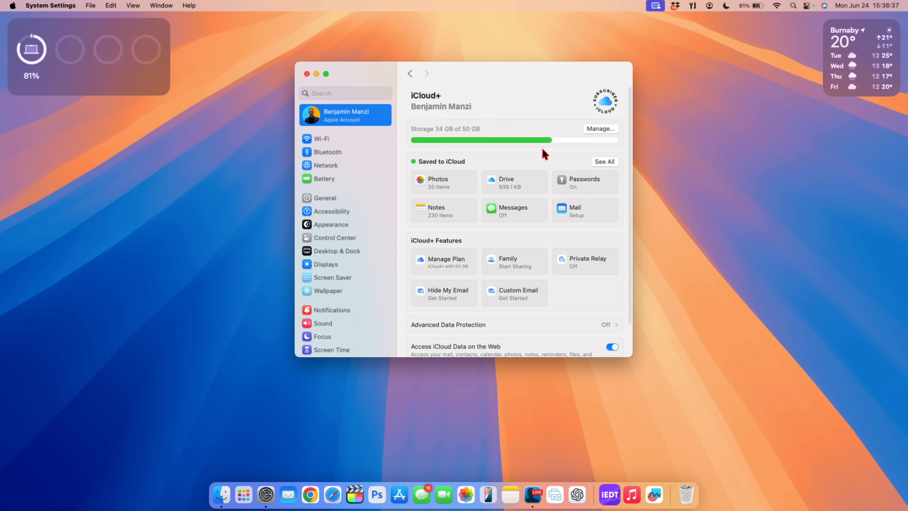
mouse_move(618, 110)
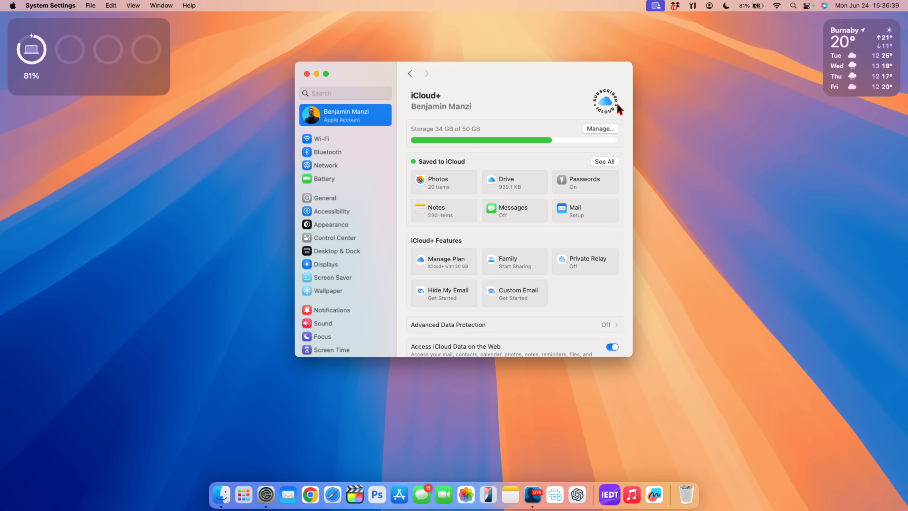
mouse_move(603, 115)
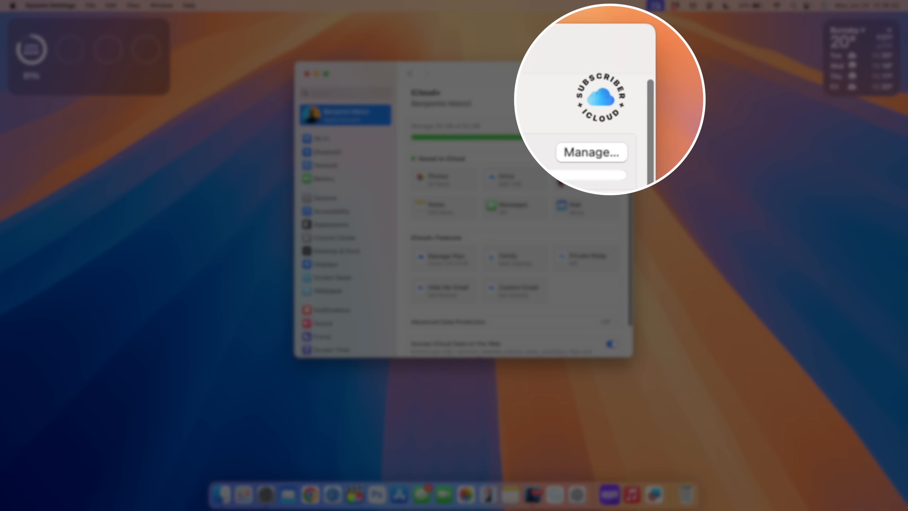
Step: Launch Apple Music, dismiss its ad-free subscription offer and return to the Launchpad grid
left_click(308, 74)
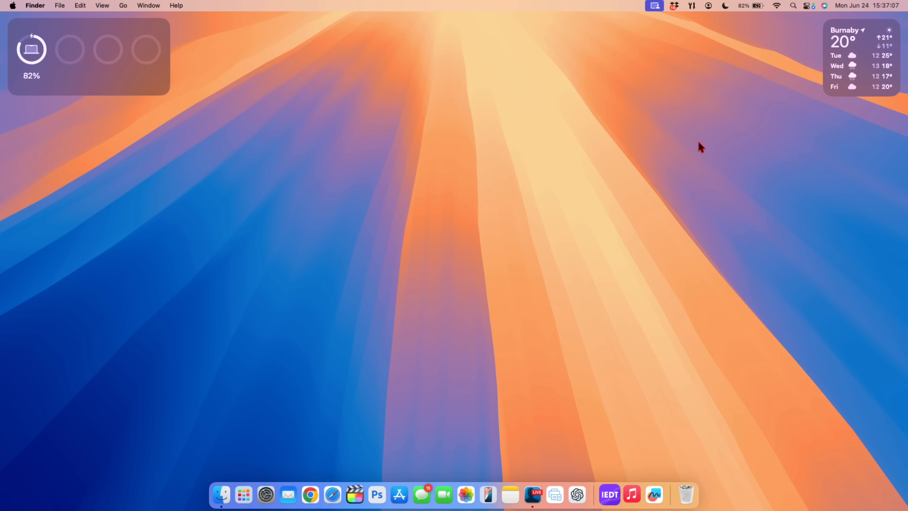
left_click(631, 495)
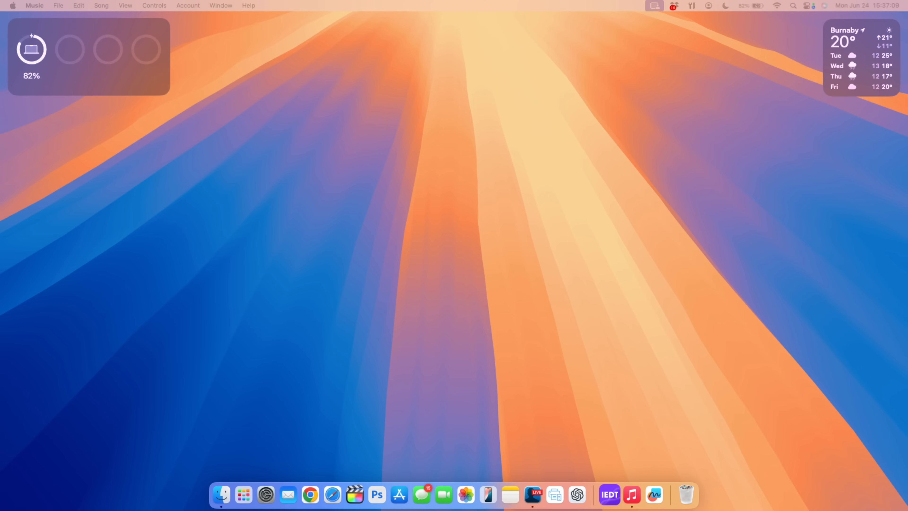
left_click(631, 496)
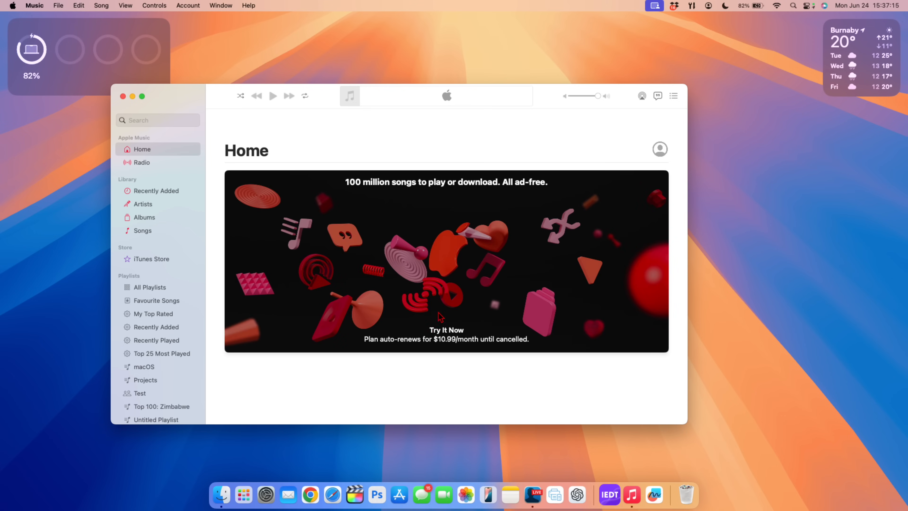
left_click(265, 495)
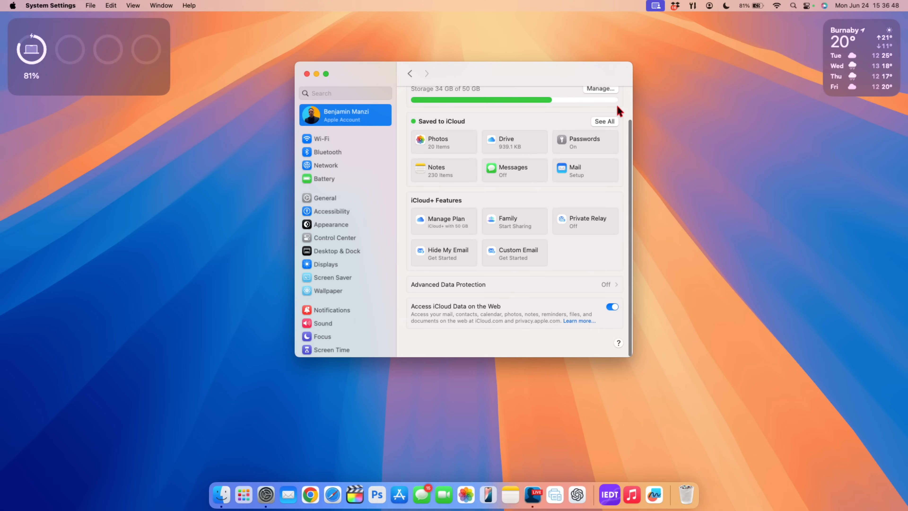
scroll("up", 3)
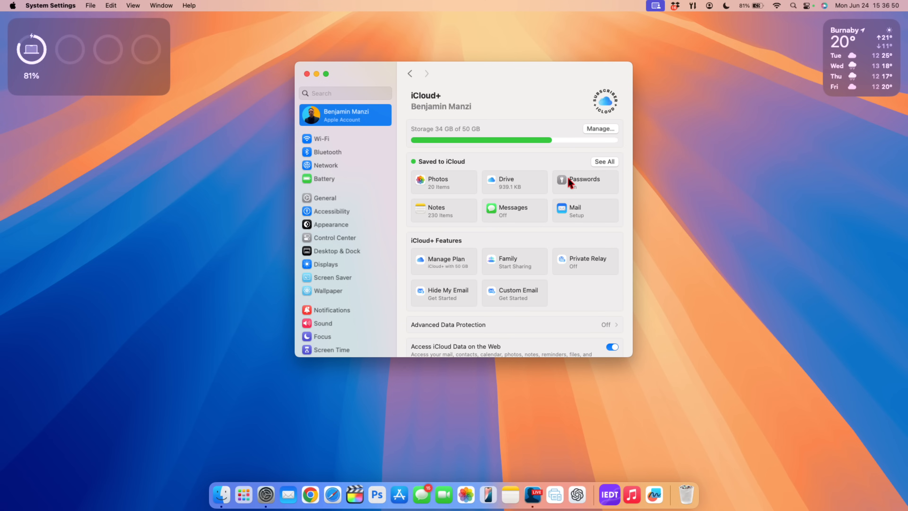
left_click(631, 495)
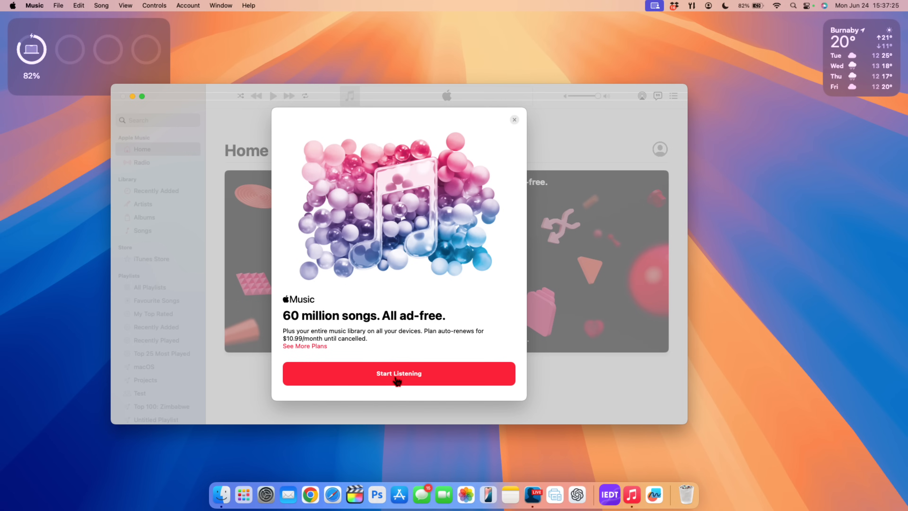
mouse_move(431, 364)
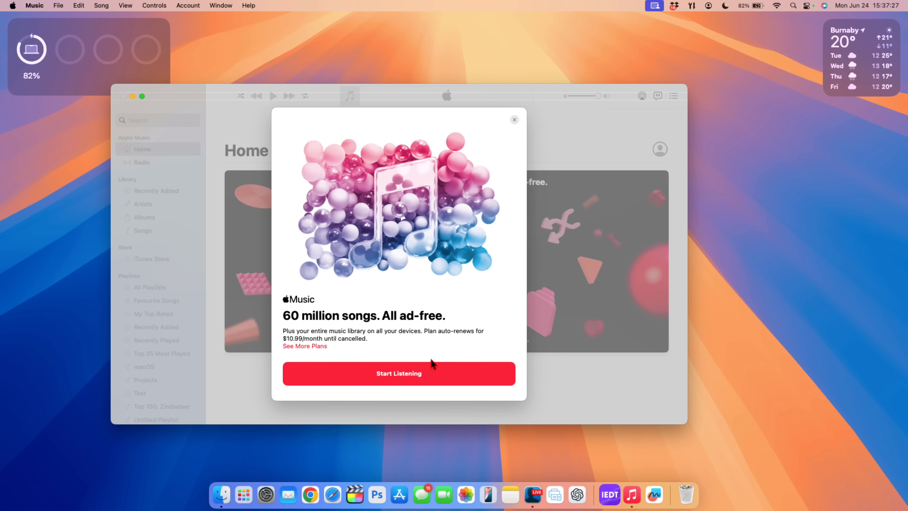
mouse_move(434, 341)
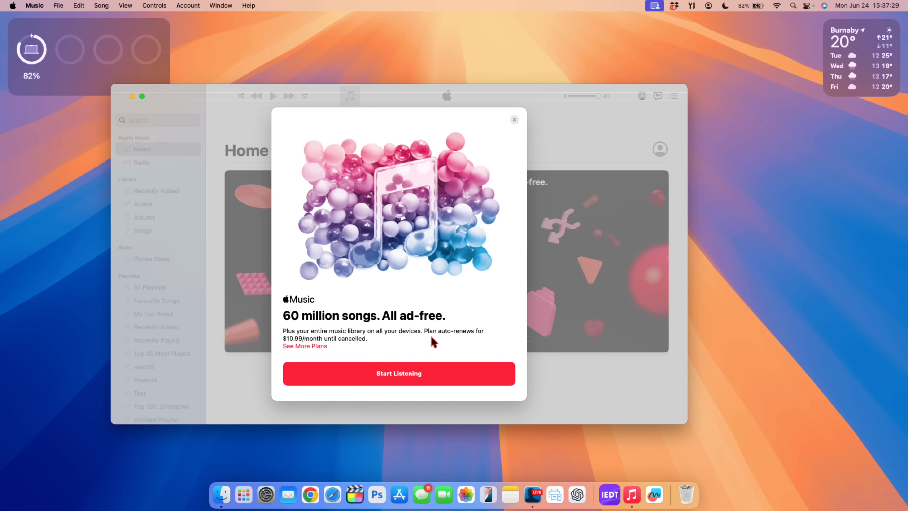
left_click(242, 495)
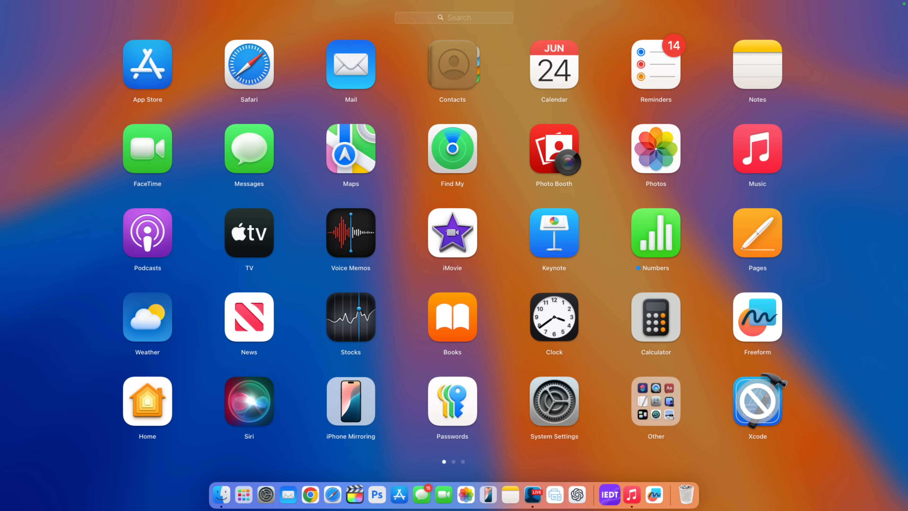
Step: Launch Chess from Launchpad's Other folder and cancel the Game Center sign-in prompt
left_click(655, 401)
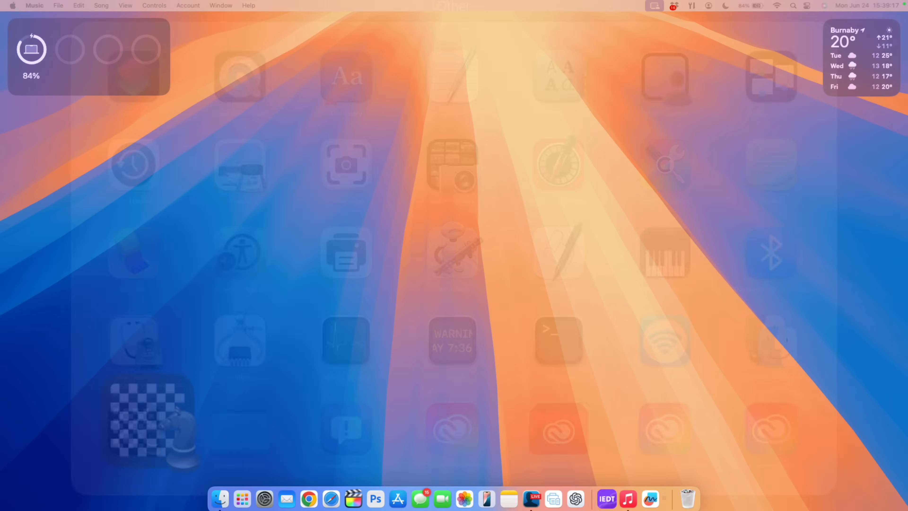
left_click(150, 413)
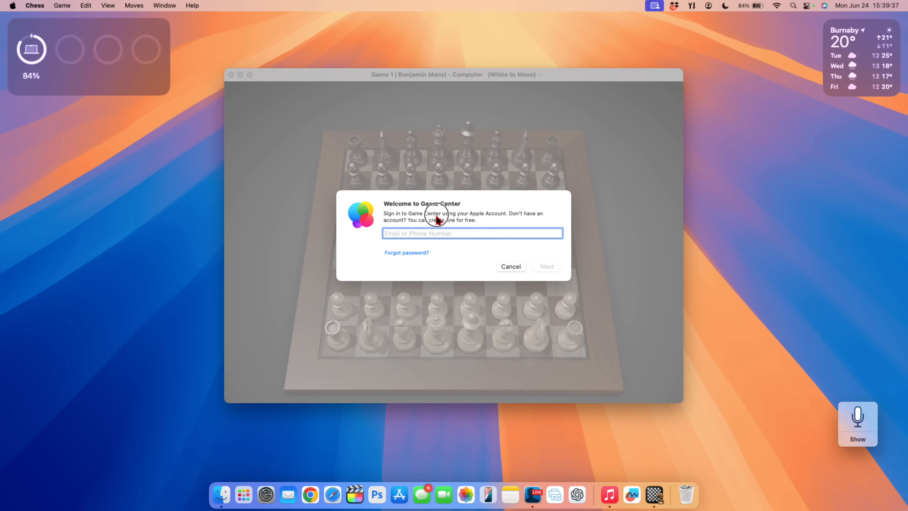
mouse_move(409, 231)
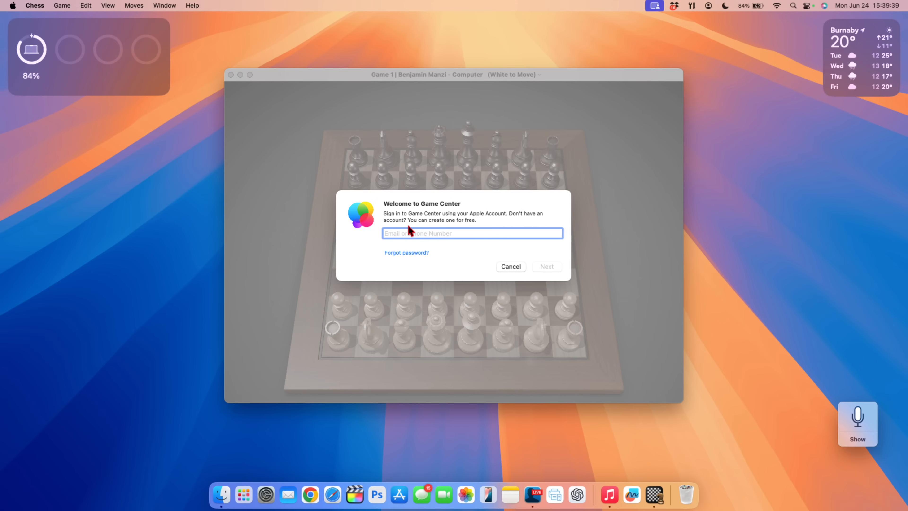
mouse_move(487, 282)
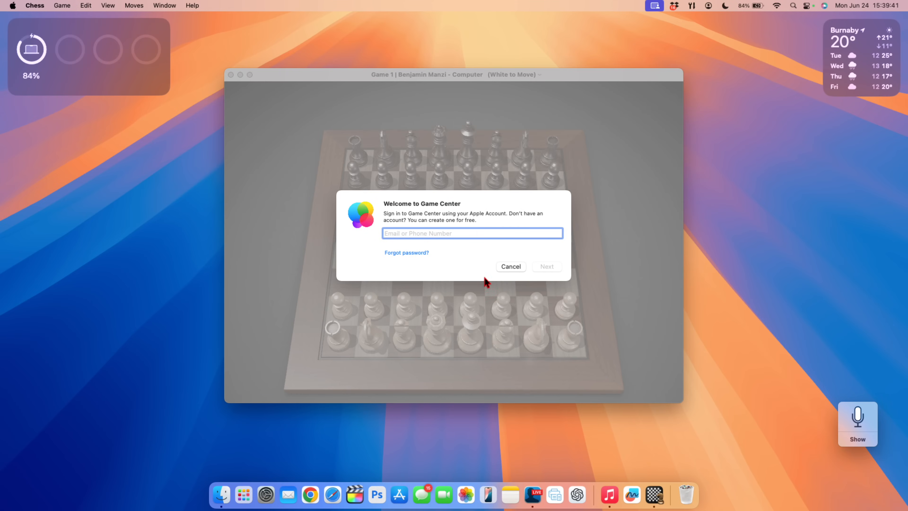
mouse_move(522, 274)
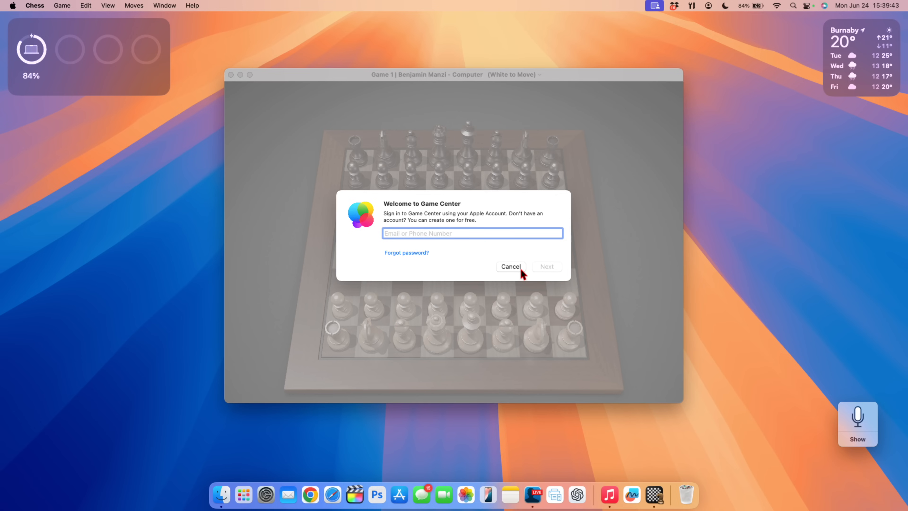
left_click(511, 267)
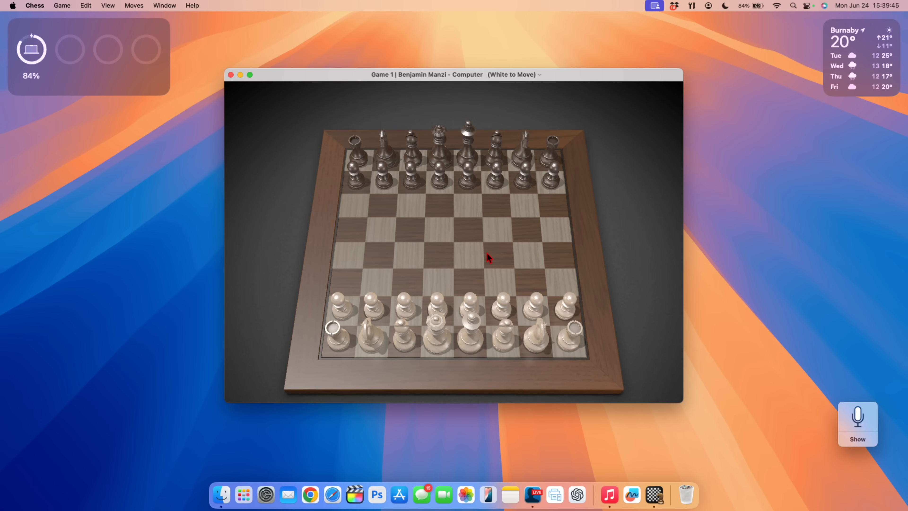
mouse_move(463, 271)
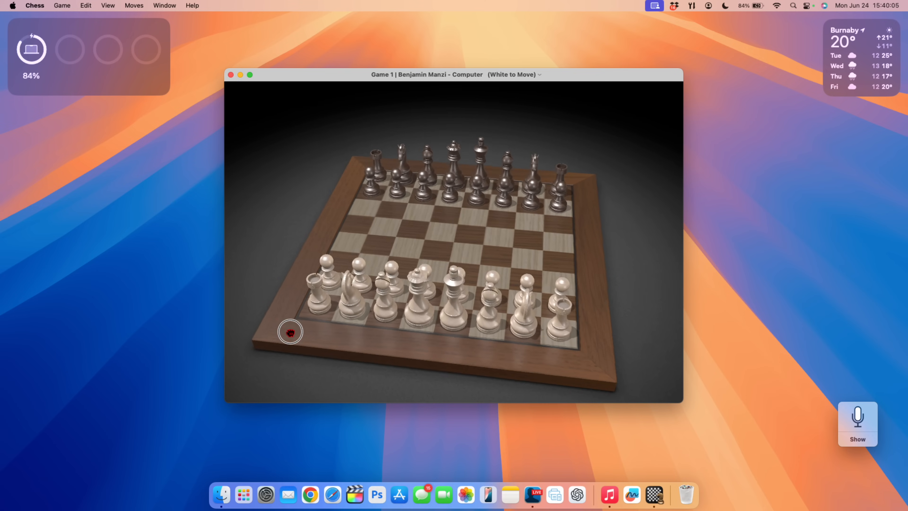
Step: Show Safari's About window, revealing Version 18.0 (20619.1.18.11.1)
left_click(310, 495)
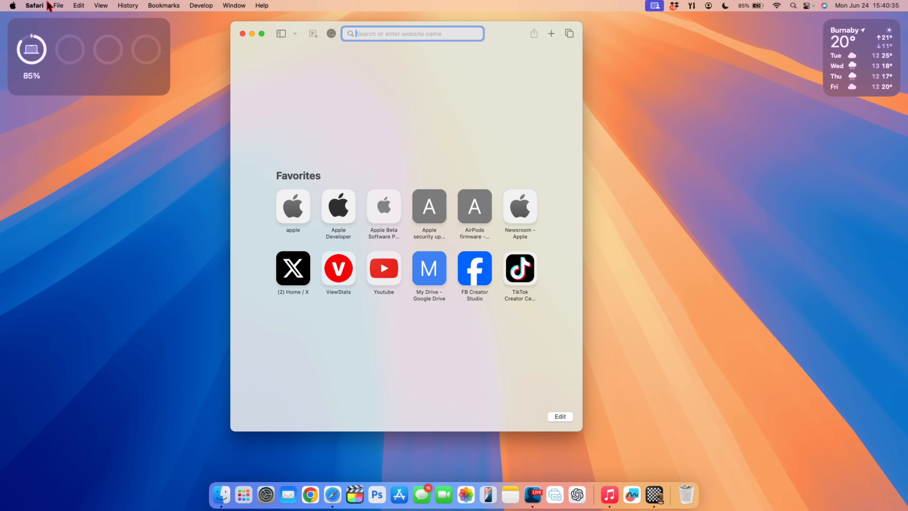
left_click(34, 5)
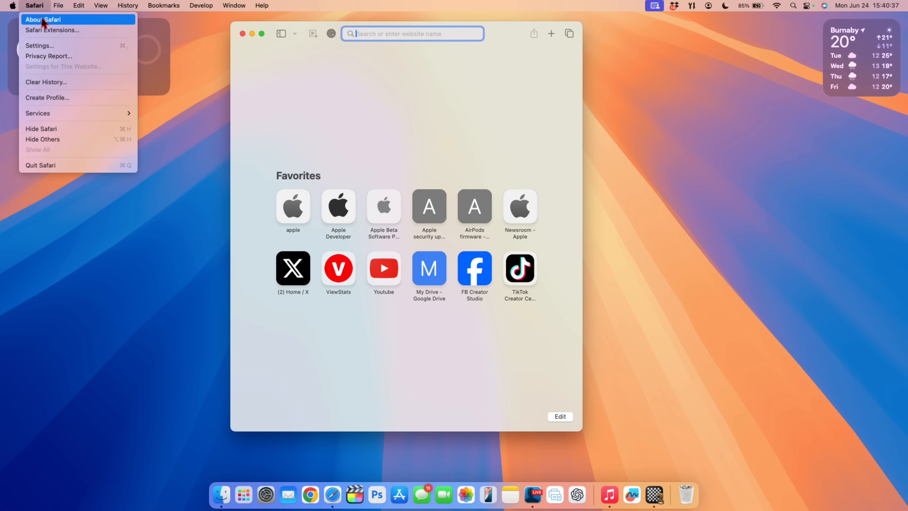
left_click(43, 19)
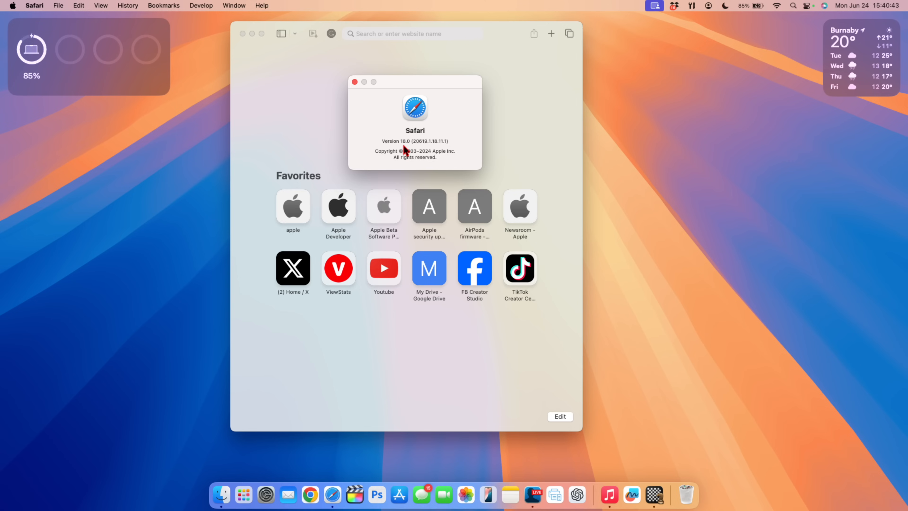
mouse_move(415, 142)
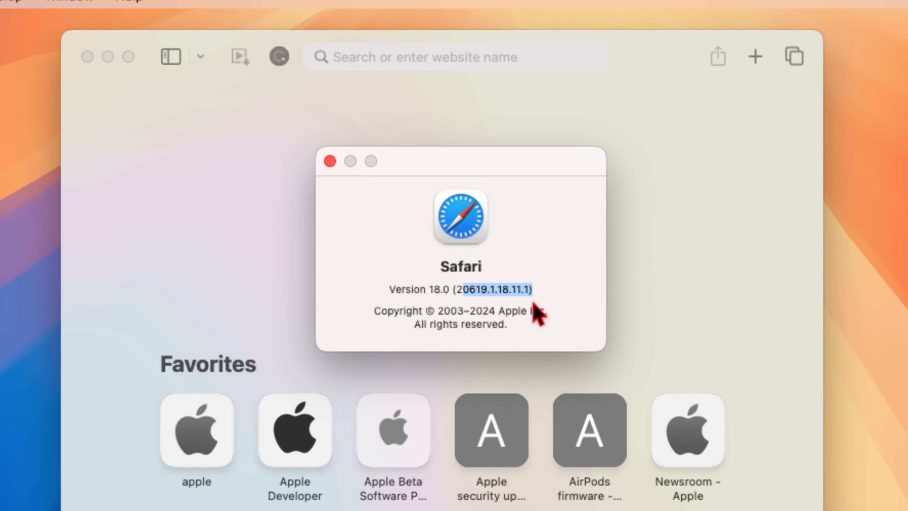
mouse_move(499, 326)
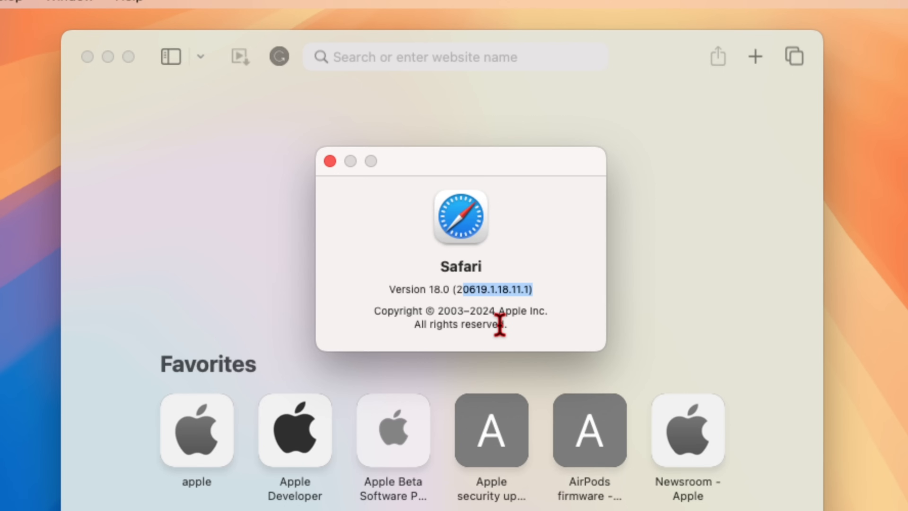
mouse_move(536, 322)
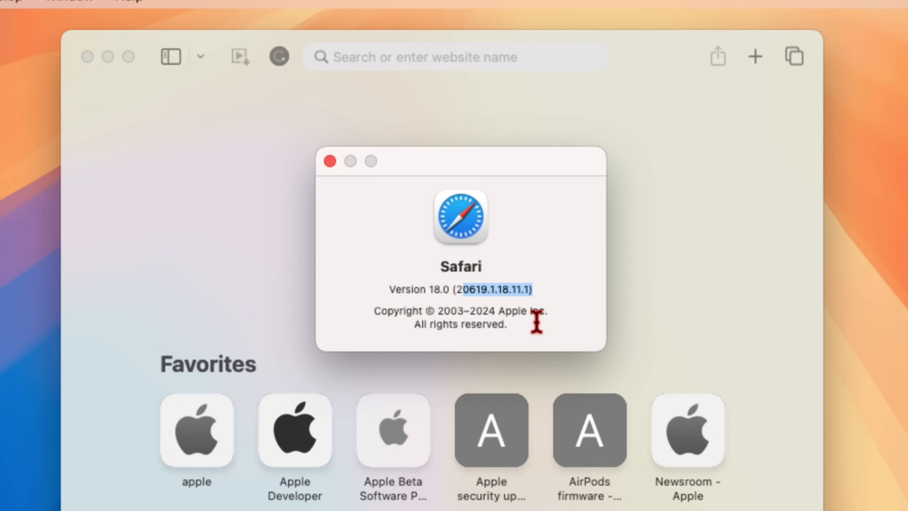
mouse_move(485, 299)
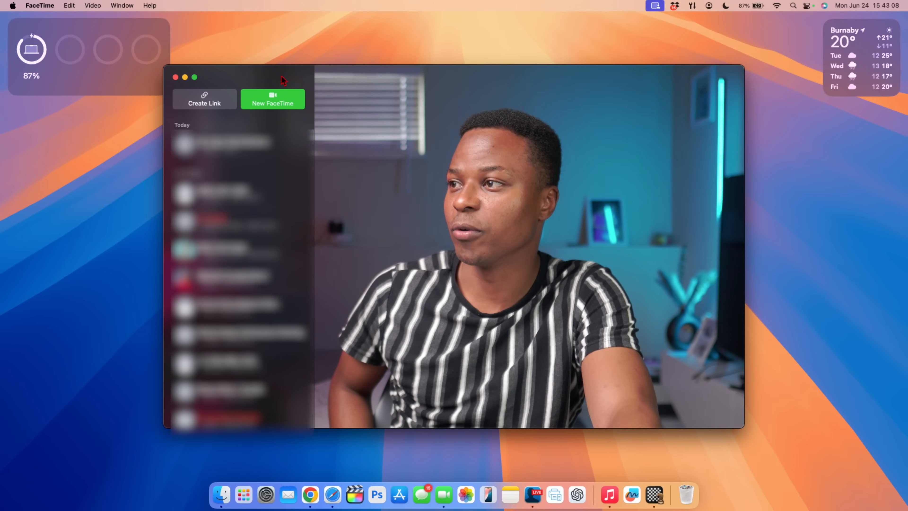
Step: Switch FaceTime's camera to Ecamm Live Virtual Cam via the Video menu
left_click(40, 5)
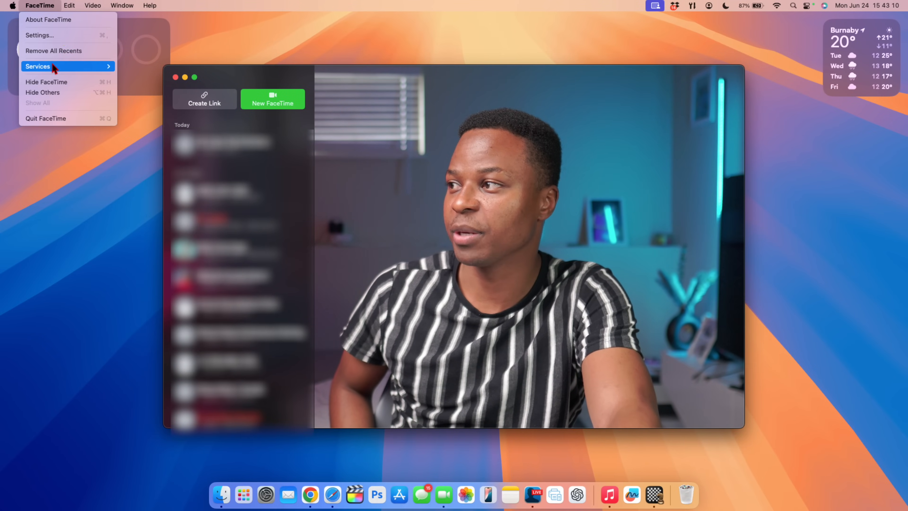
mouse_move(64, 34)
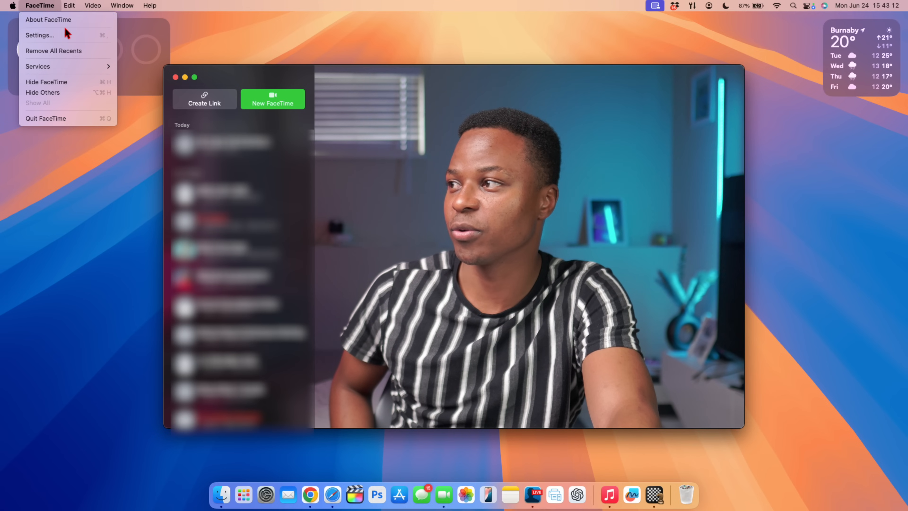
left_click(93, 5)
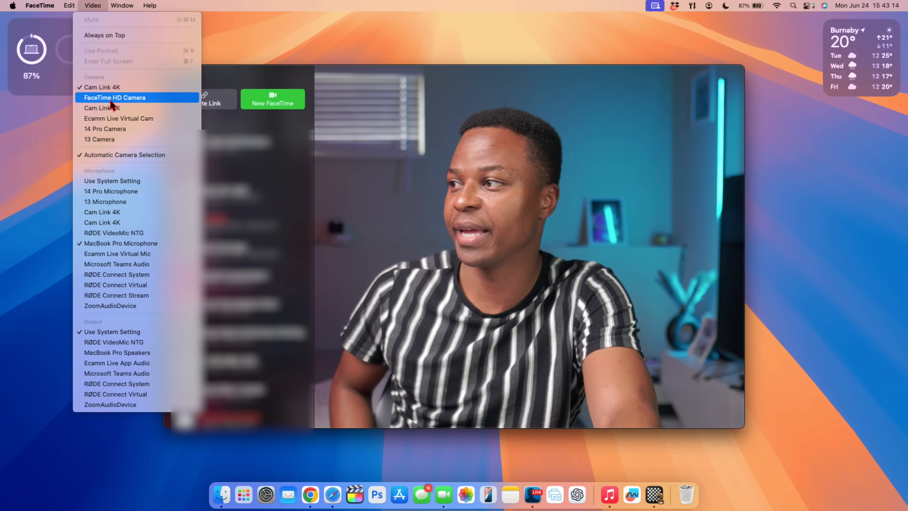
mouse_move(119, 118)
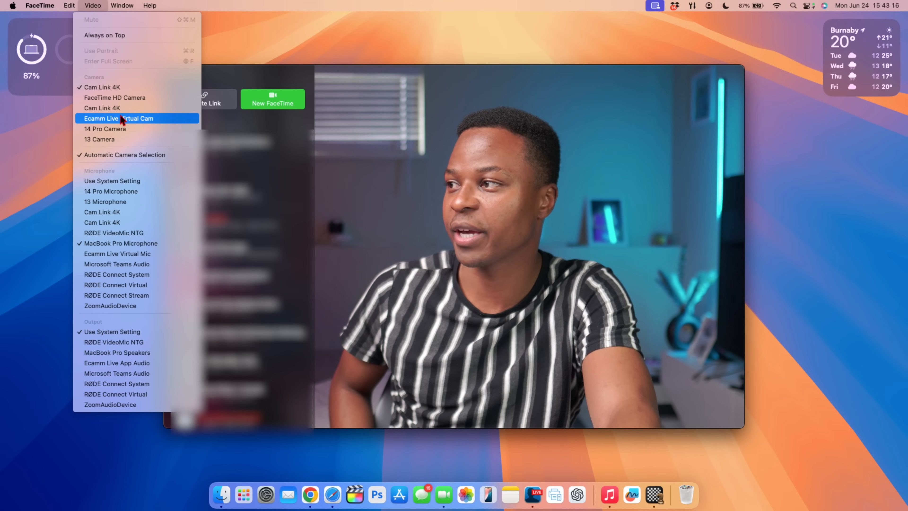
left_click(119, 118)
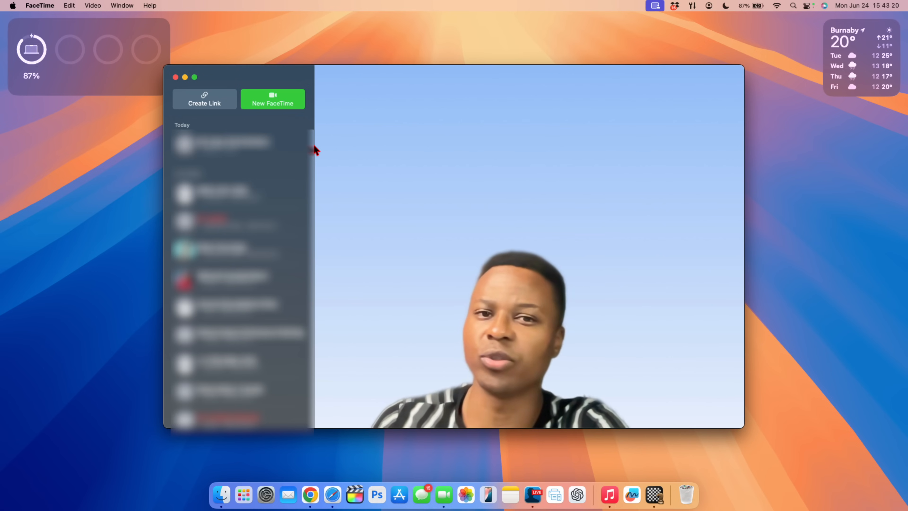
mouse_move(586, 244)
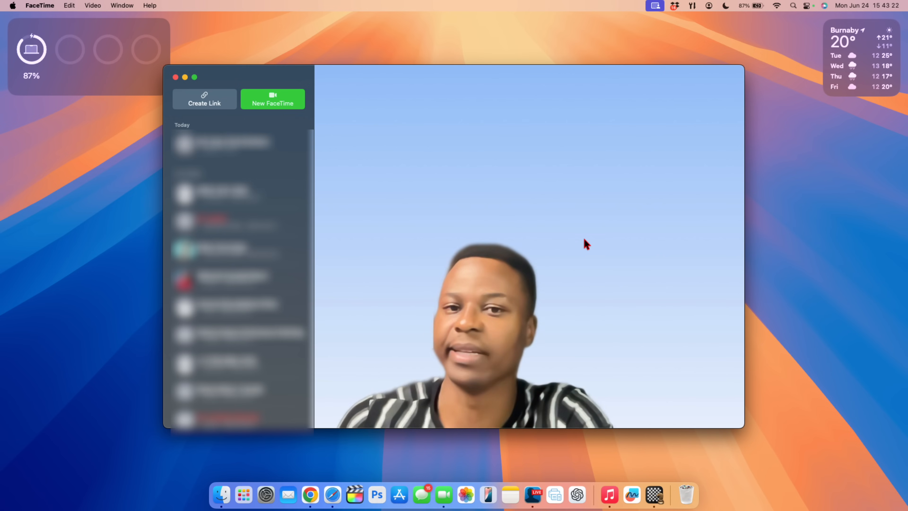
mouse_move(555, 201)
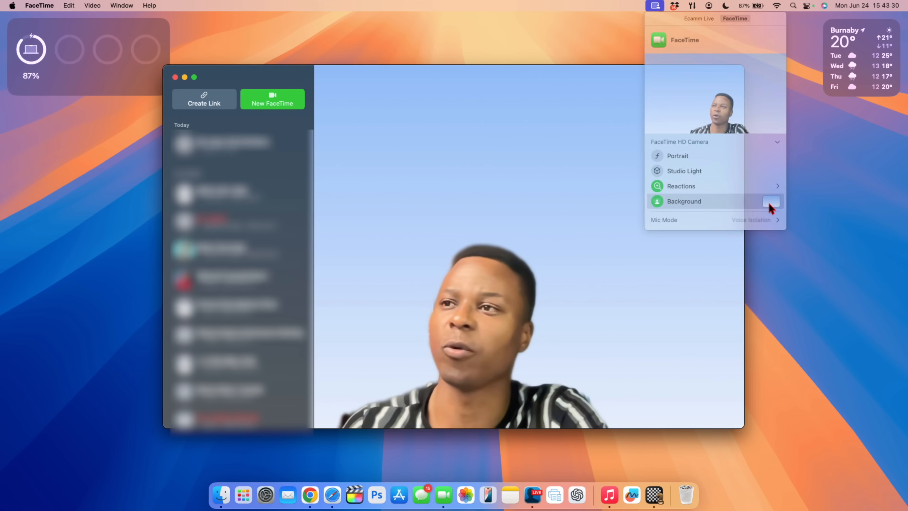
Step: Try the mountain landscape background and browse the colour gradient backgrounds
left_click(684, 201)
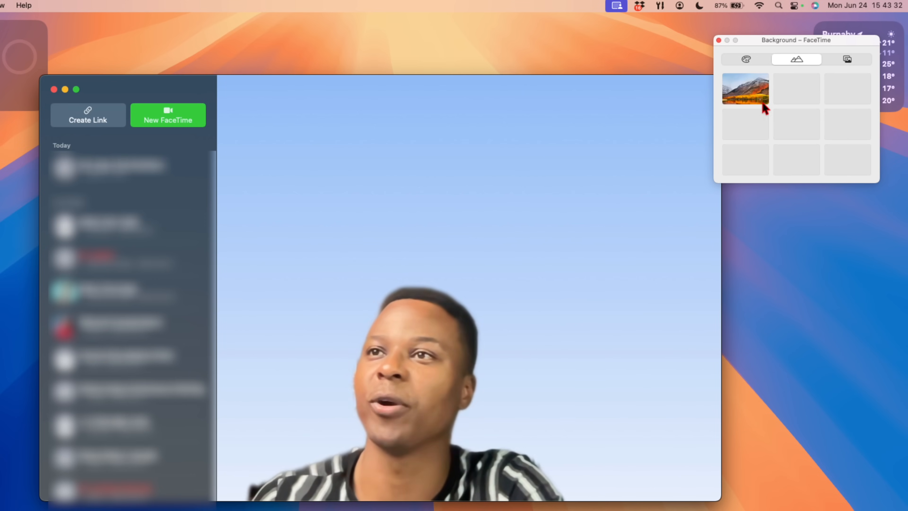
left_click(745, 89)
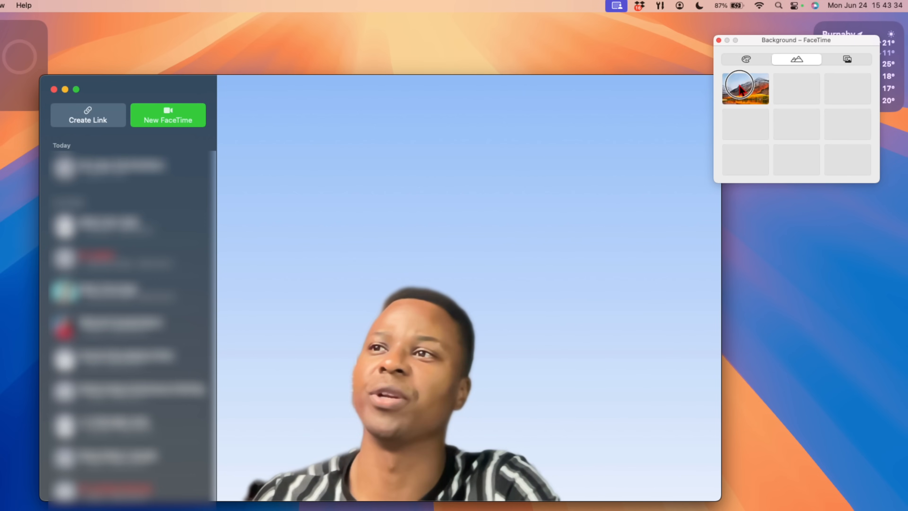
left_click(745, 88)
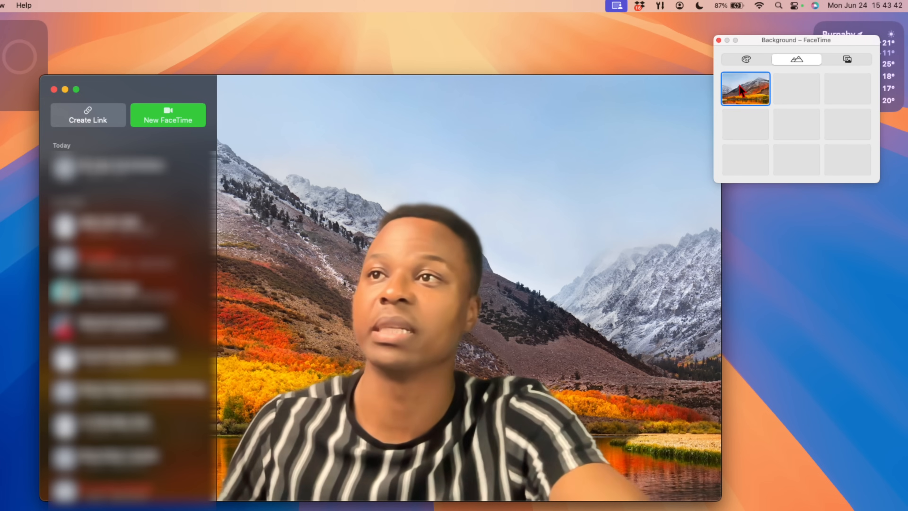
mouse_move(837, 104)
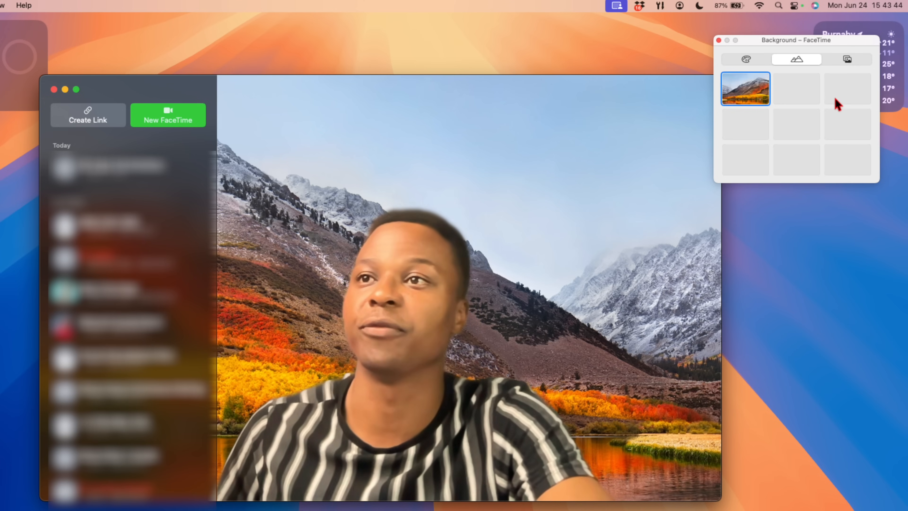
mouse_move(792, 109)
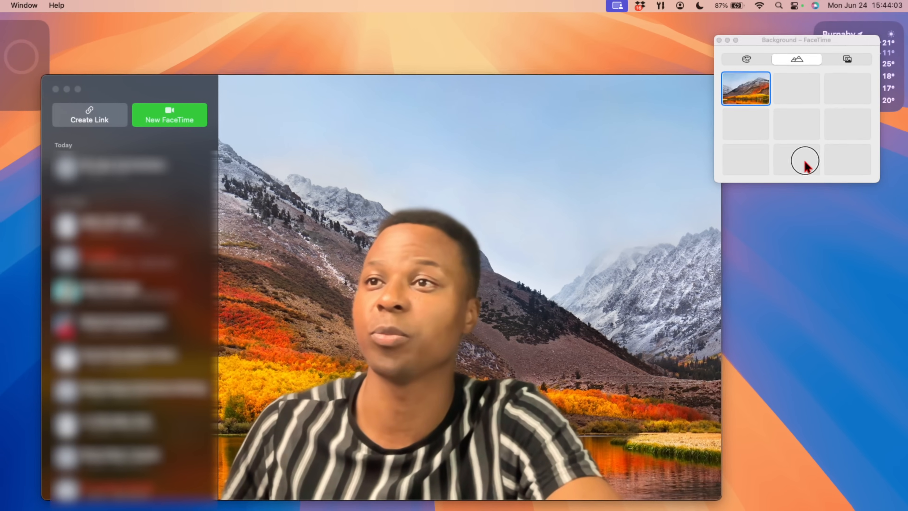
left_click(765, 51)
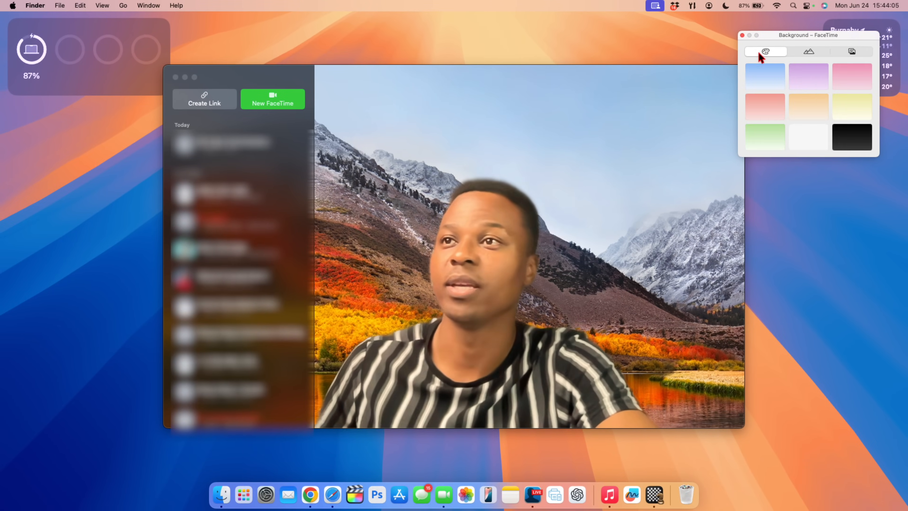
Step: Set 'macos 15 huge update.jpg' as a custom FaceTime background, then return to the landscape collection
left_click(851, 137)
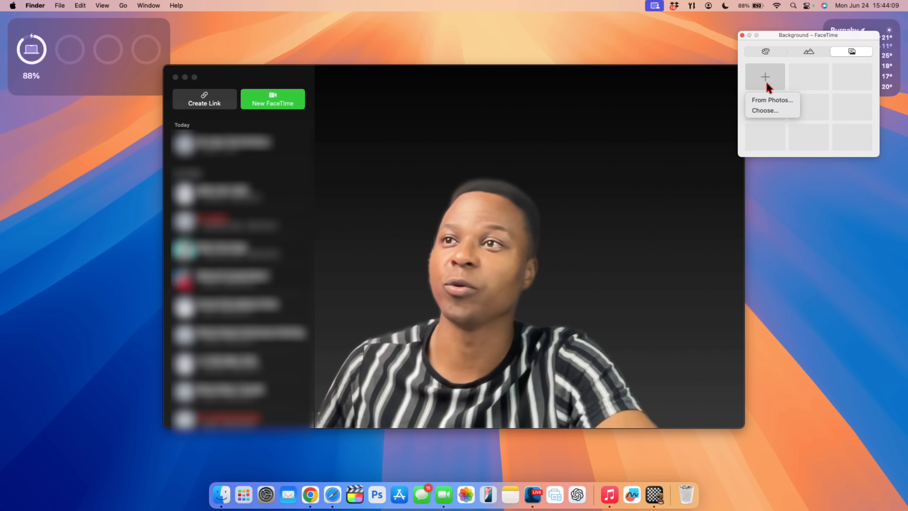
left_click(764, 111)
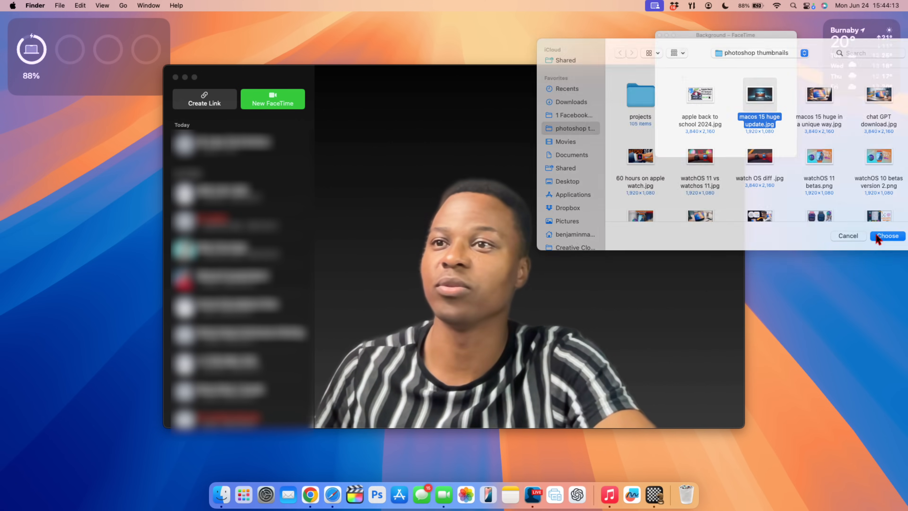
left_click(886, 235)
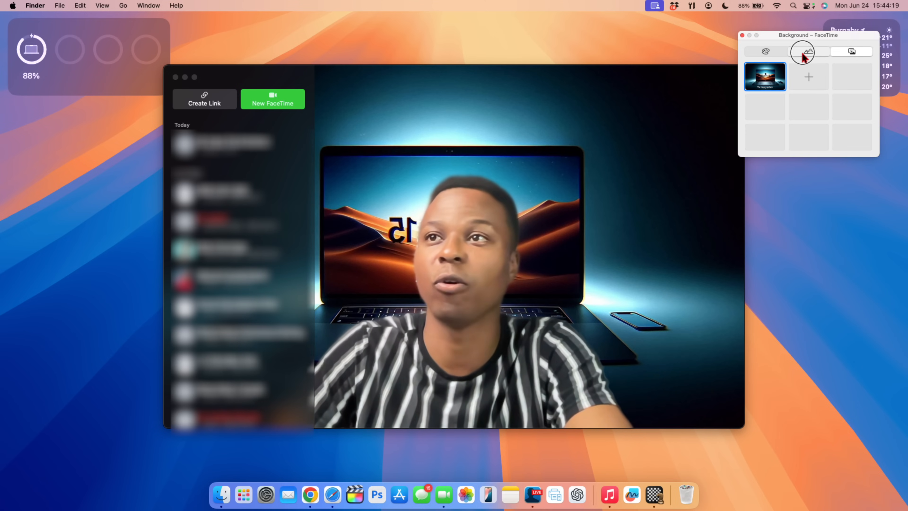
left_click(808, 51)
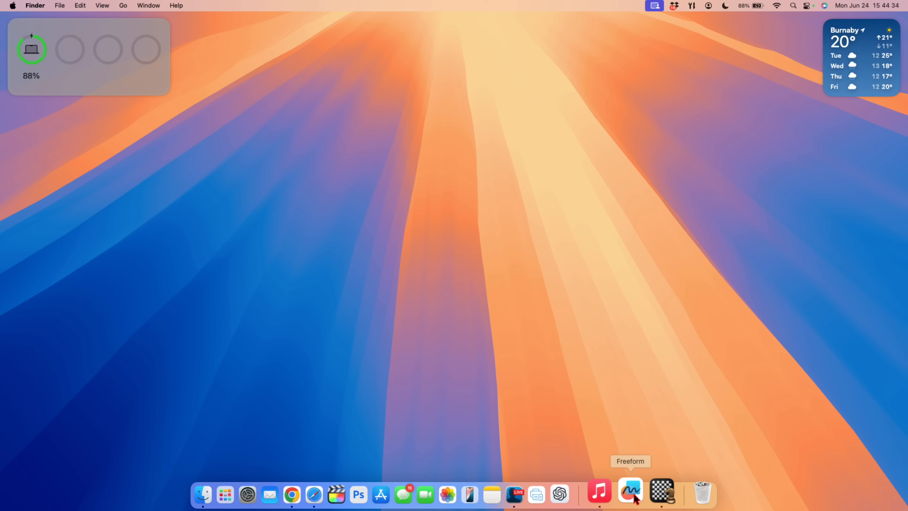
Step: Launch Freeform to see its What's New splash about scenes and editing
left_click(632, 496)
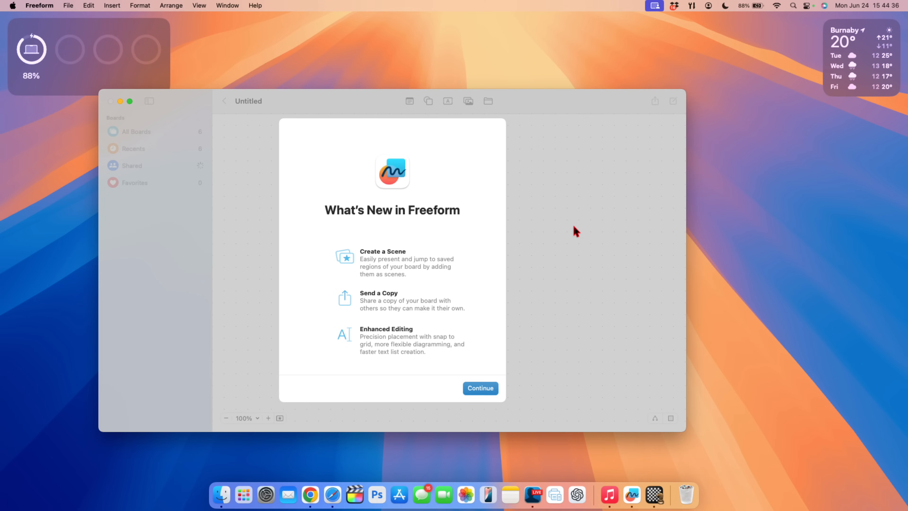
mouse_move(546, 345)
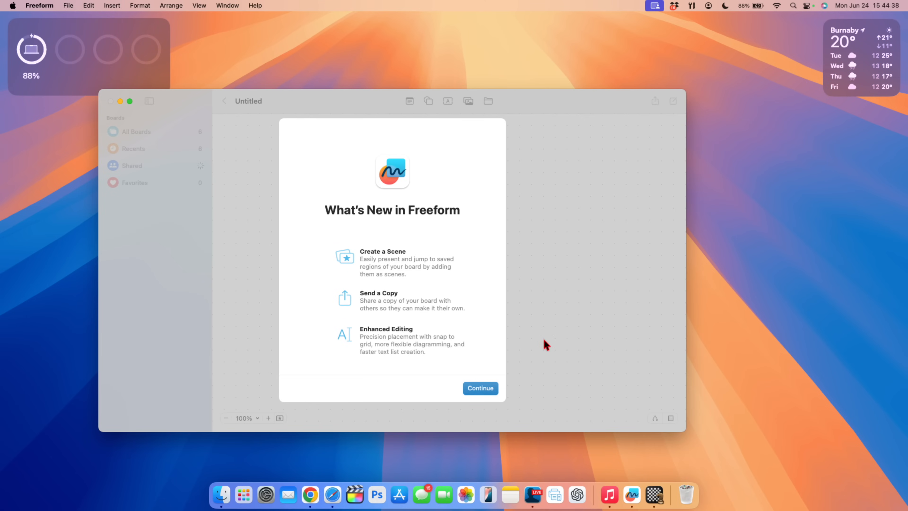
mouse_move(441, 304)
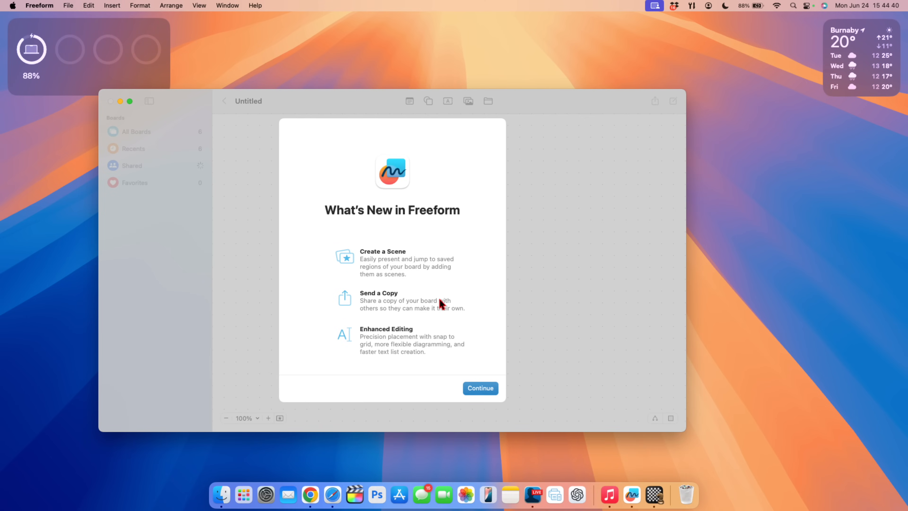
mouse_move(402, 273)
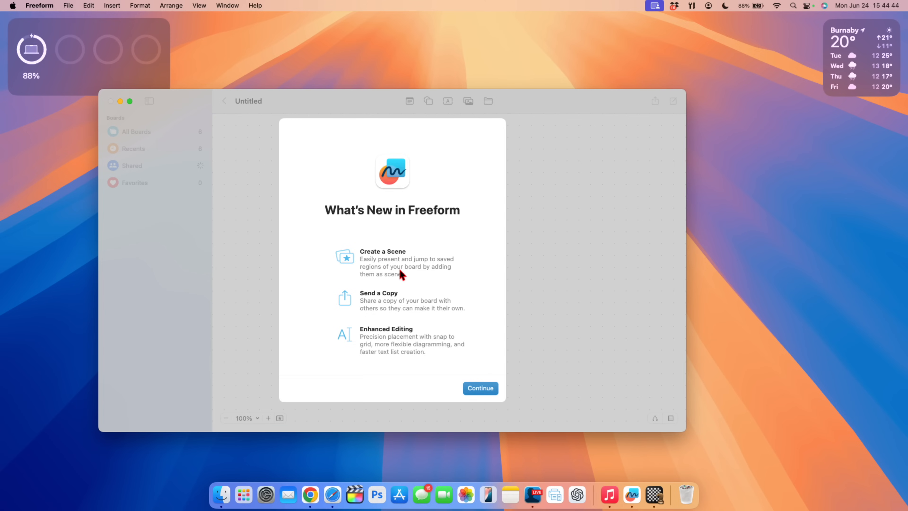
mouse_move(469, 258)
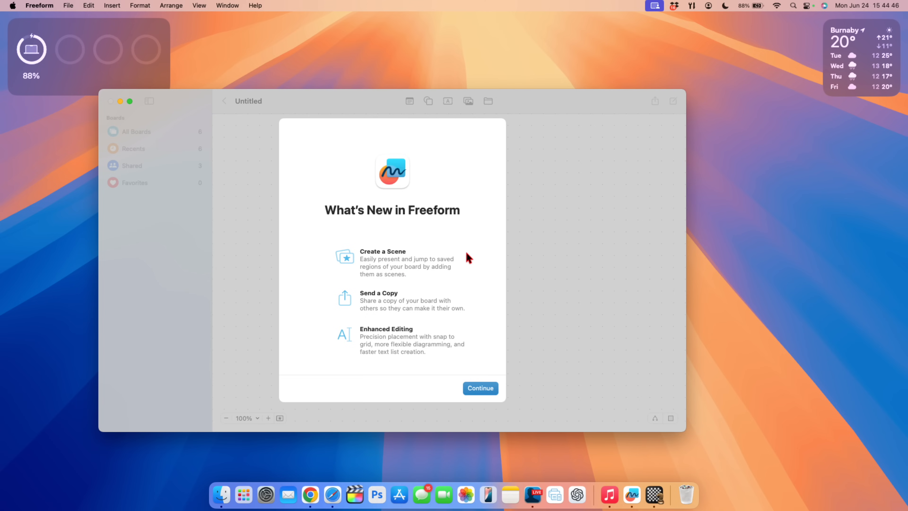
mouse_move(376, 323)
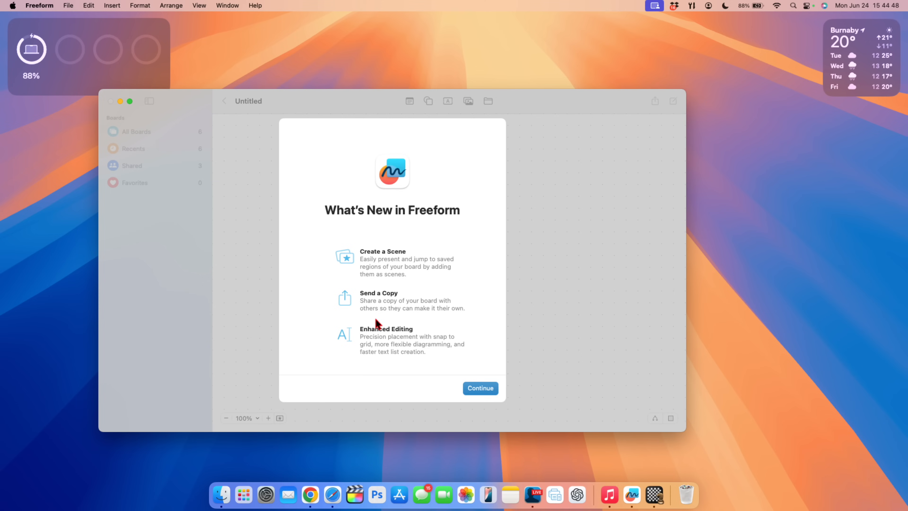
mouse_move(383, 334)
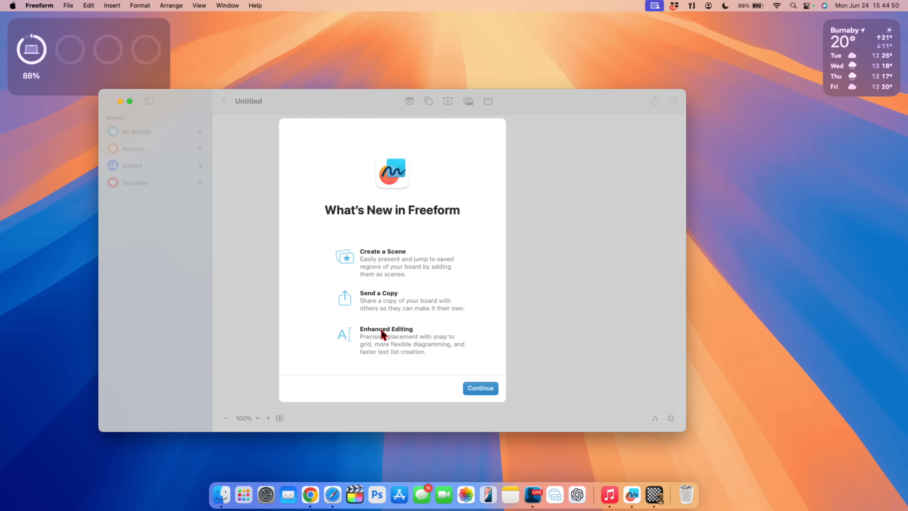
mouse_move(148, 6)
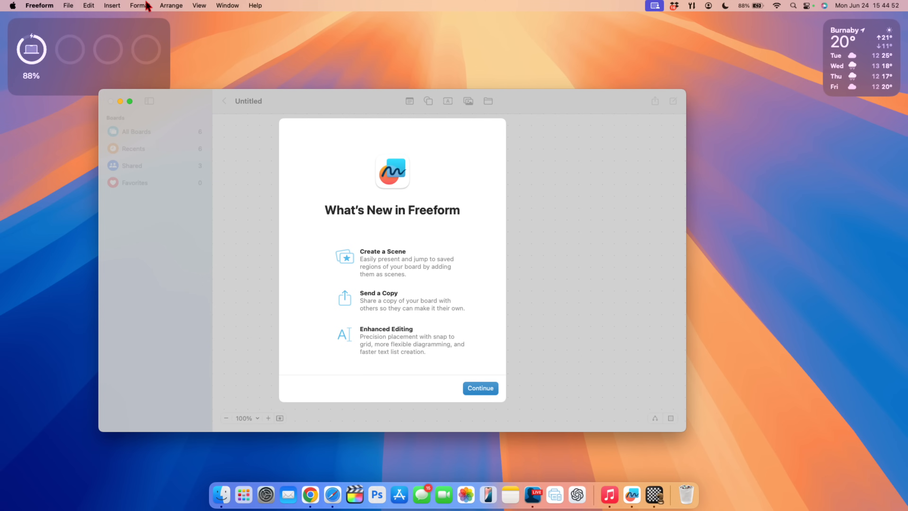
left_click(11, 5)
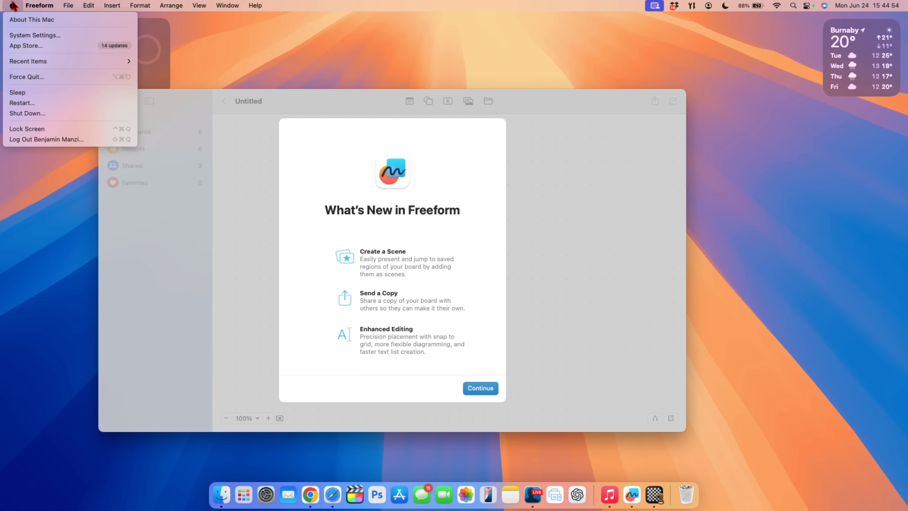
Step: Show the Siri pane in System Settings with Ask Siri turned on
left_click(36, 36)
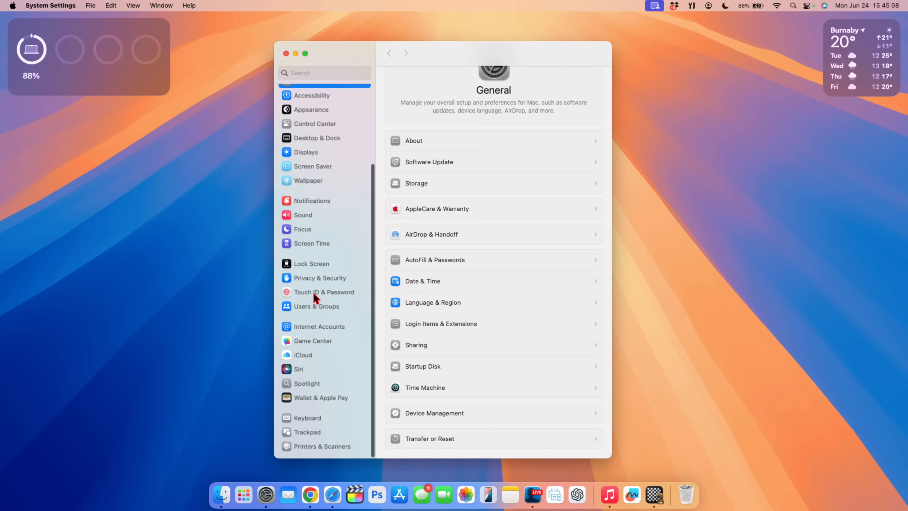
left_click(300, 369)
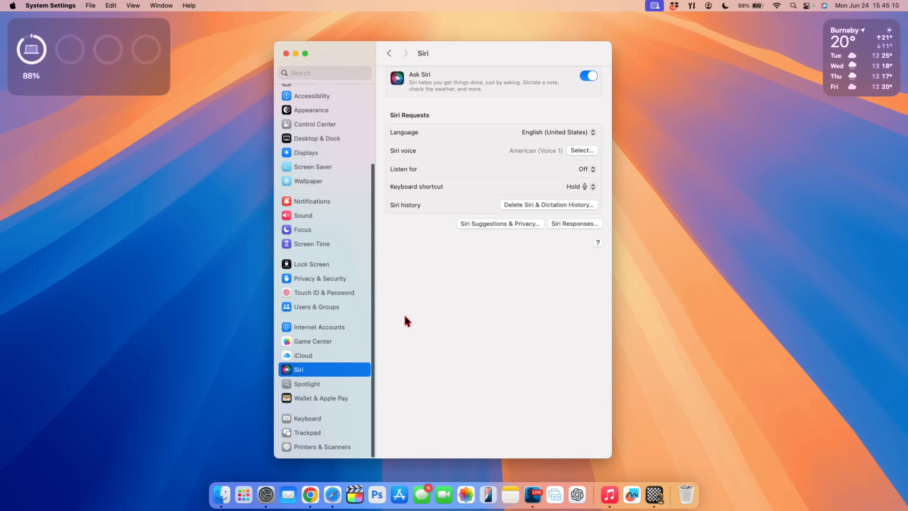
mouse_move(426, 90)
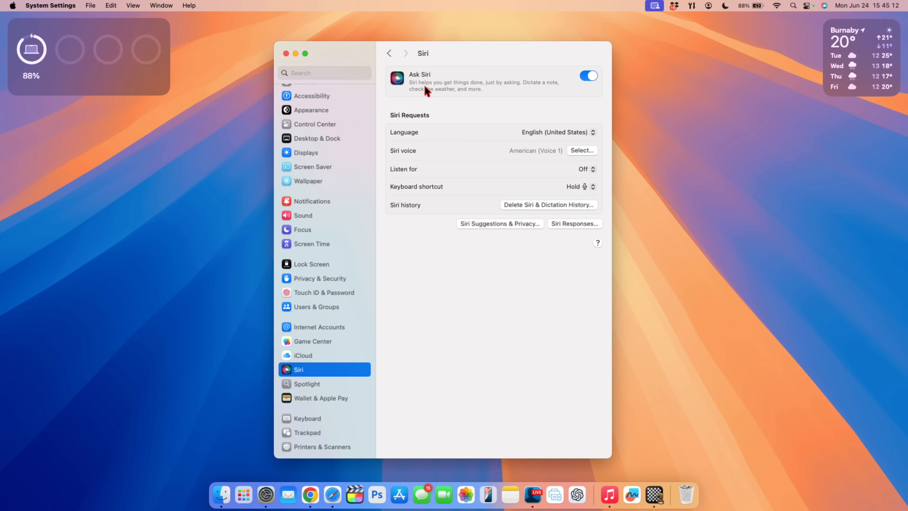
mouse_move(392, 91)
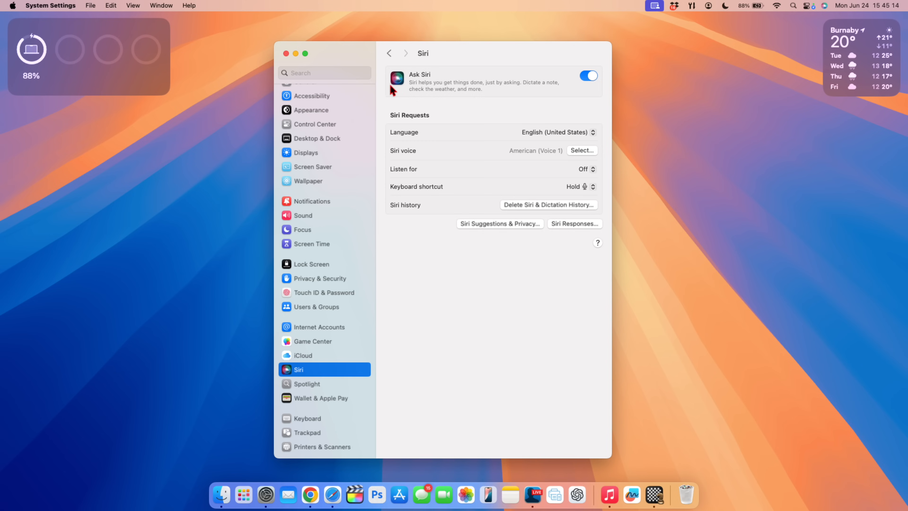
mouse_move(472, 173)
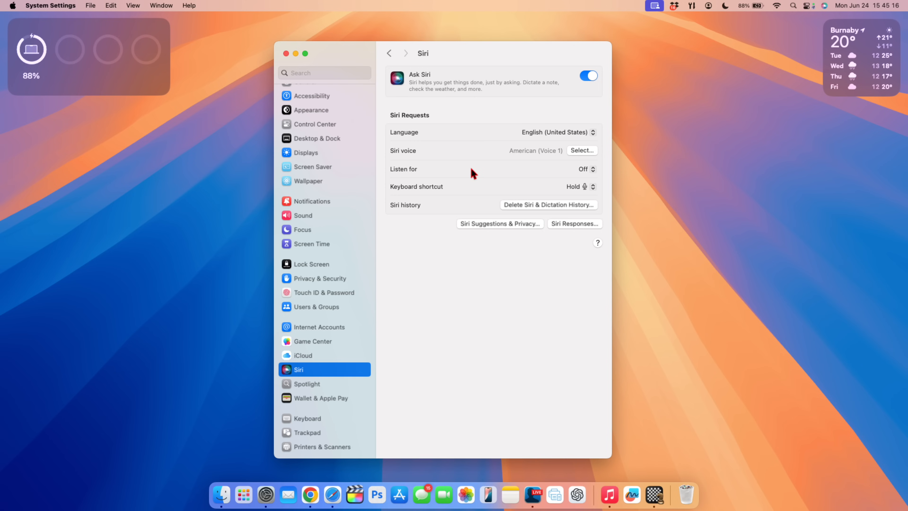
Step: Show the iCloud+ account page with 34 GB of 50 GB used
left_click(320, 94)
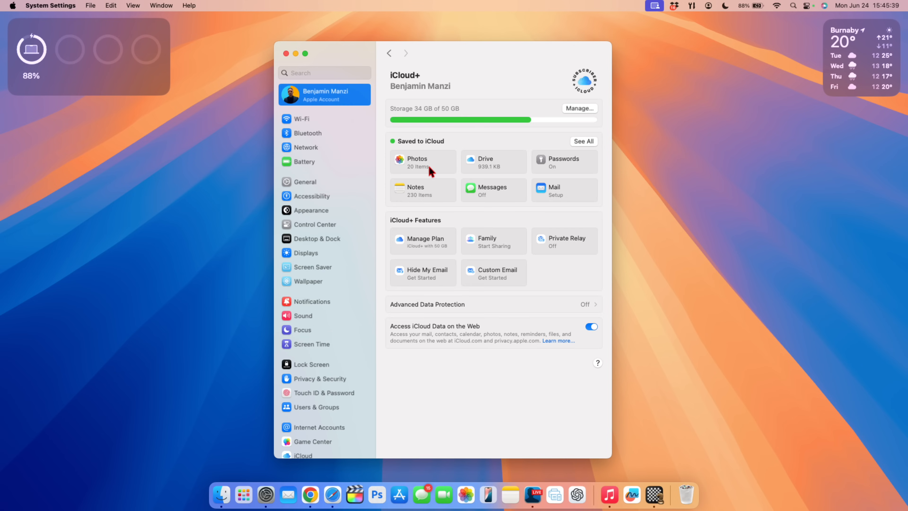
mouse_move(500, 152)
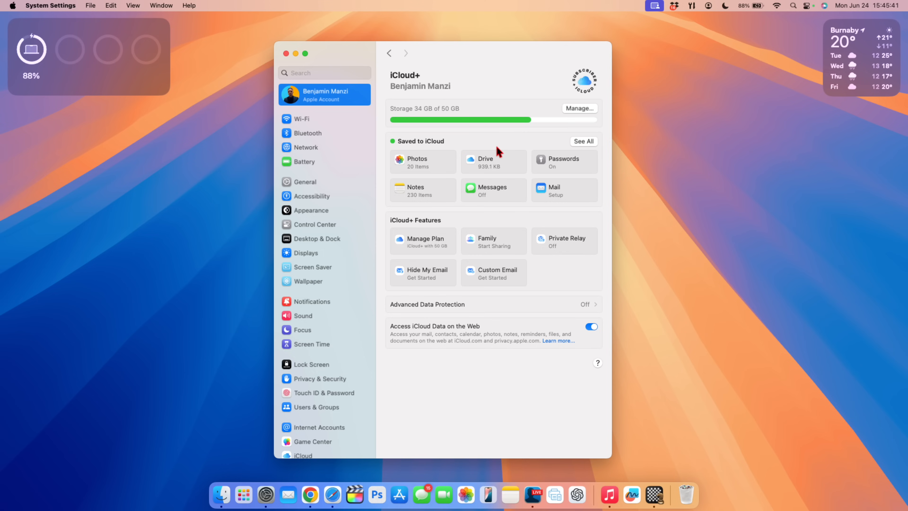
mouse_move(431, 168)
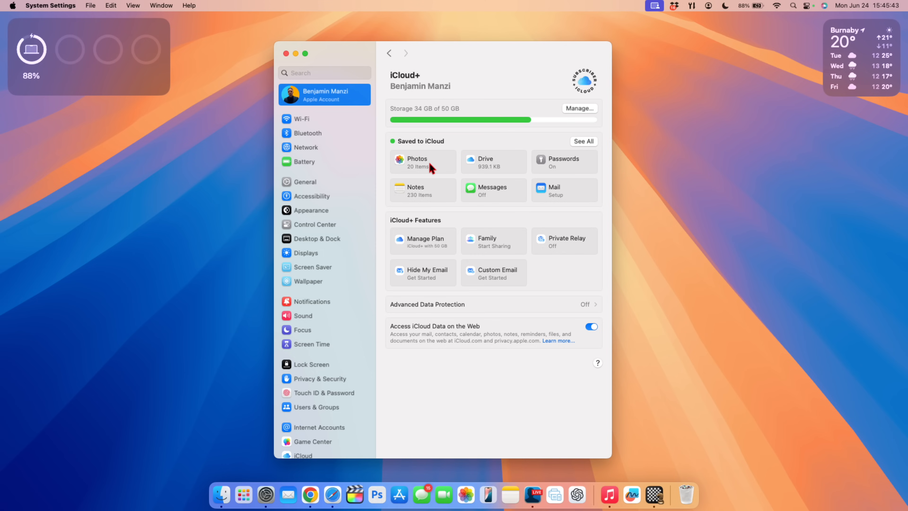